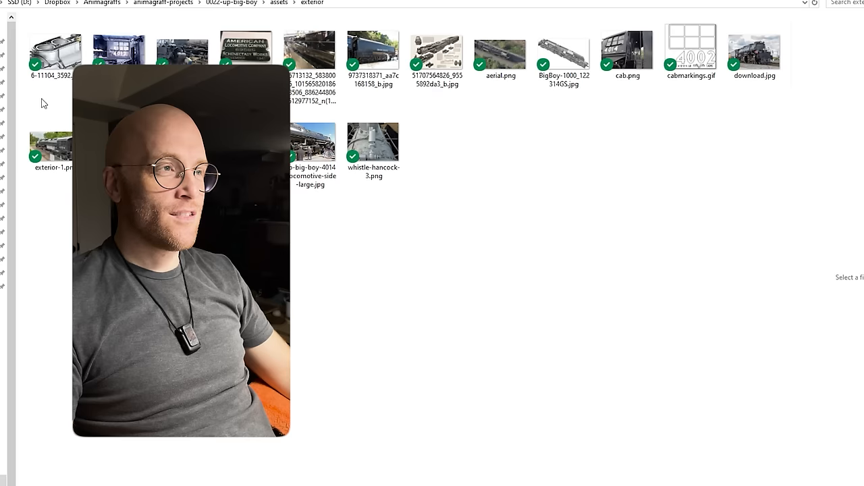
Go up to the project assets folder and open the drawings folder.
click(278, 3)
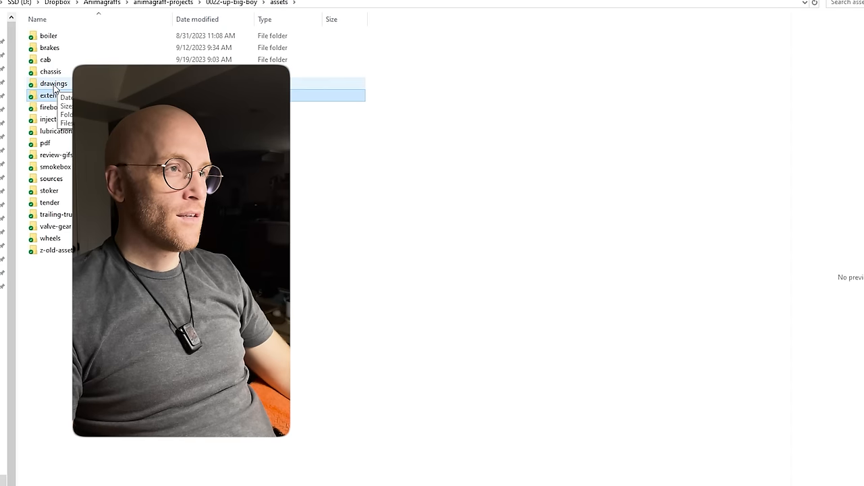
double_click(54, 84)
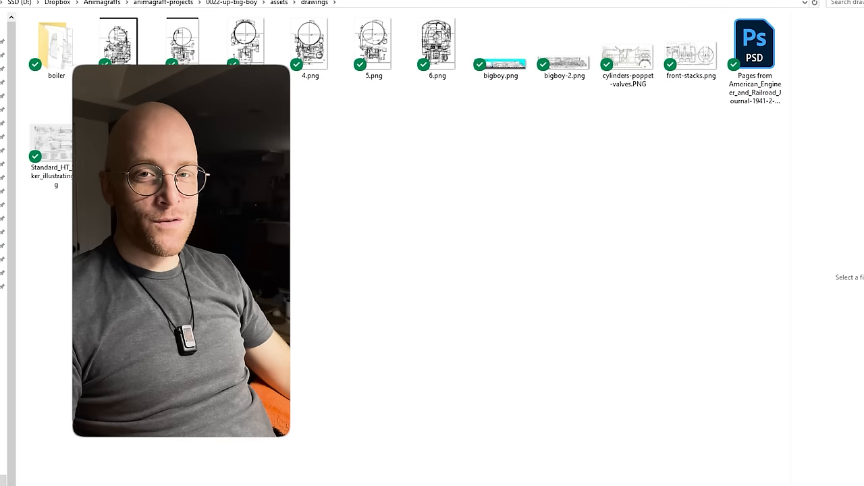
click(118, 42)
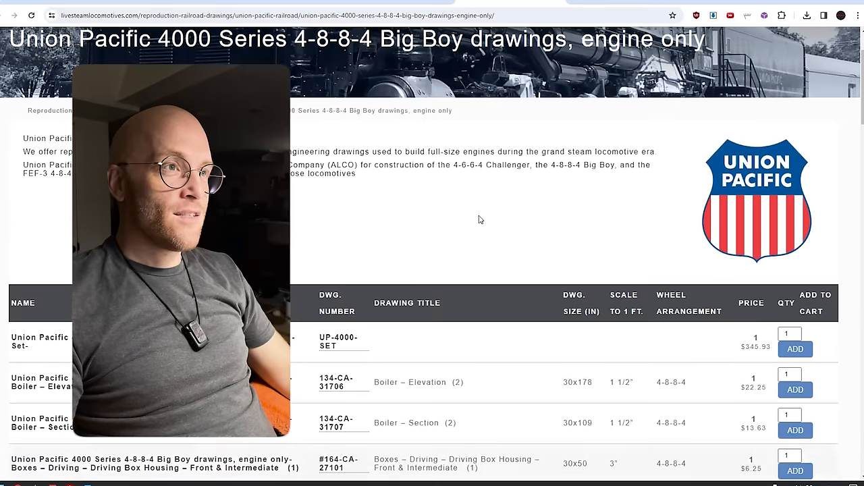
scroll(down, 3)
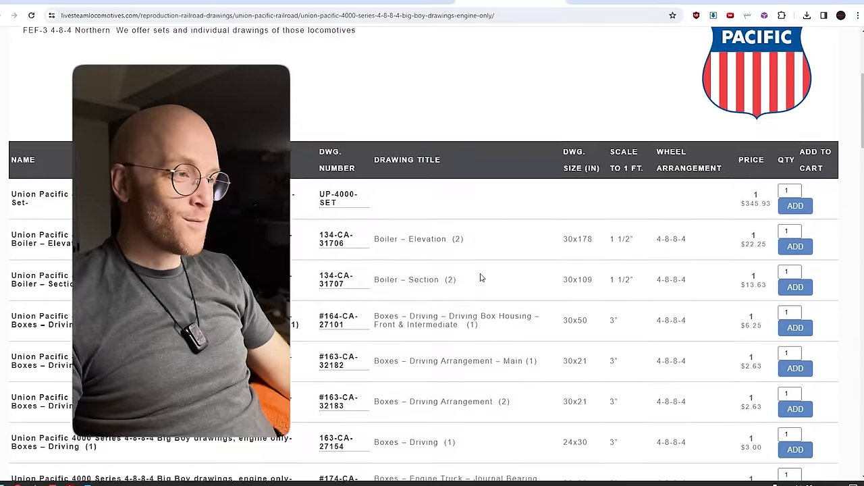
scroll(down, 3)
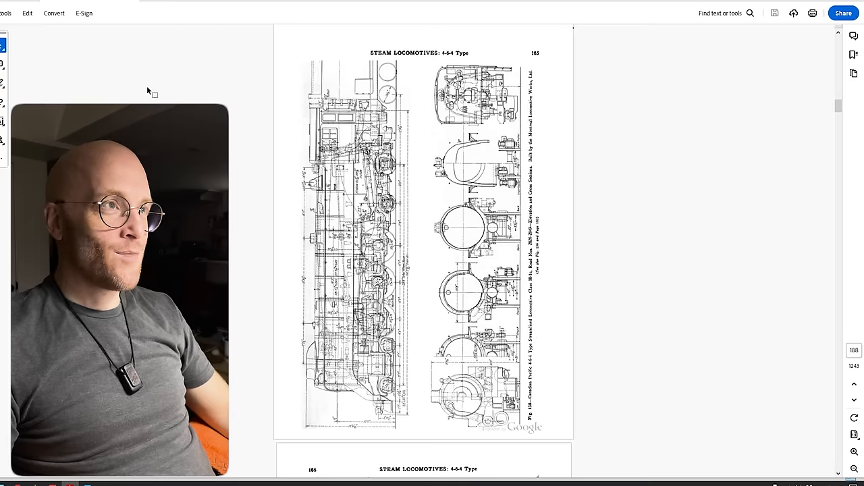
mouse_move(621, 173)
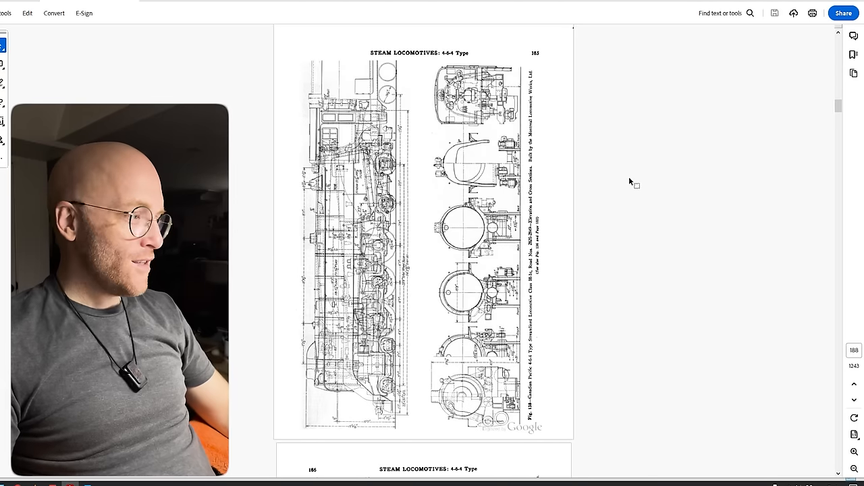
Page the steam locomotives PDF down to the three-cylinder drawings near page 248, dismissing the error dialog.
scroll(down, 3)
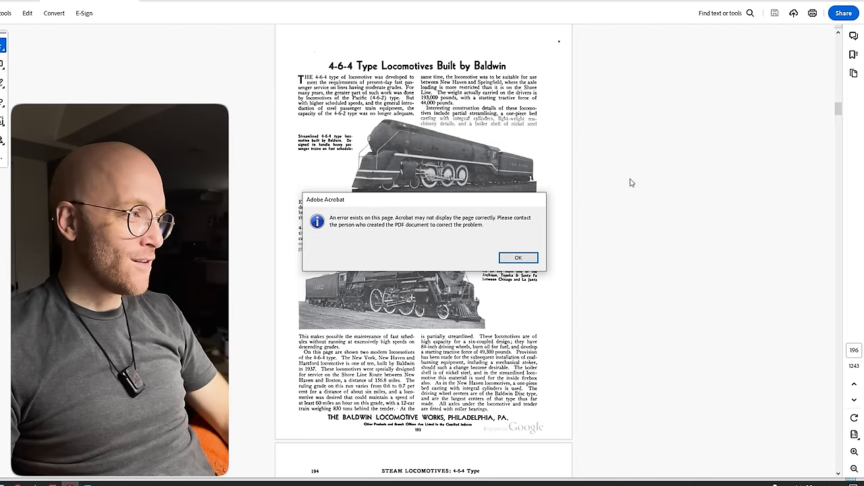
click(519, 257)
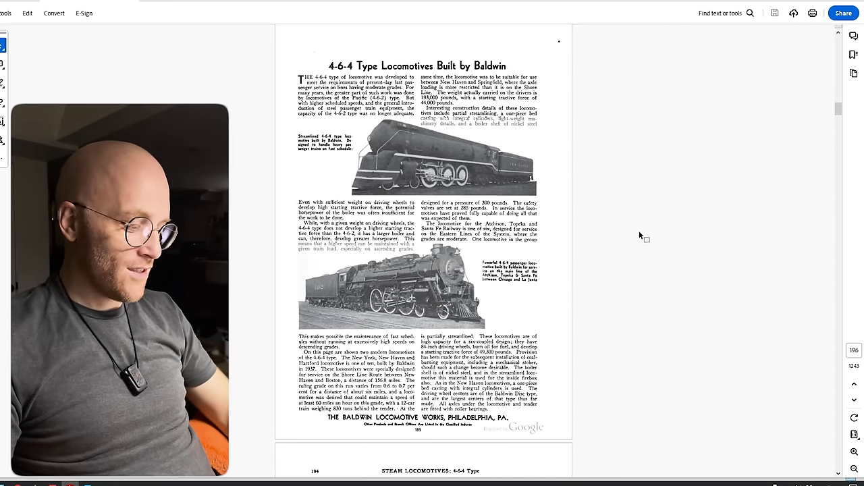
scroll(down, 3)
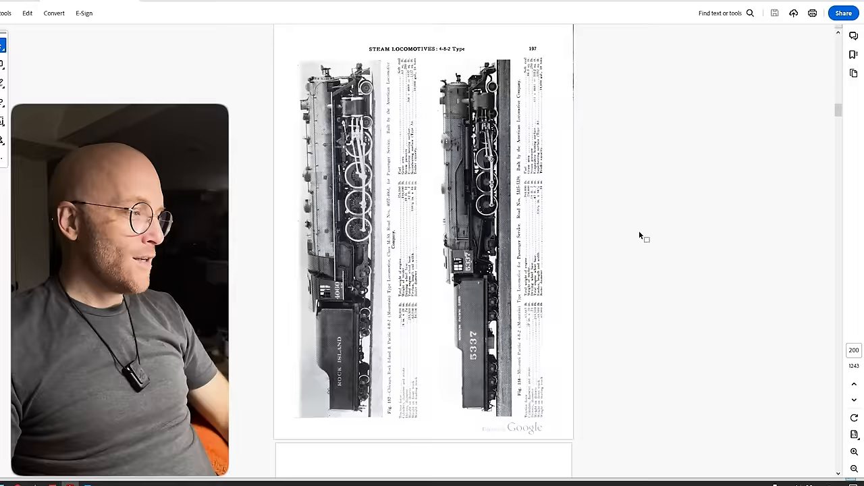
scroll(down, 3)
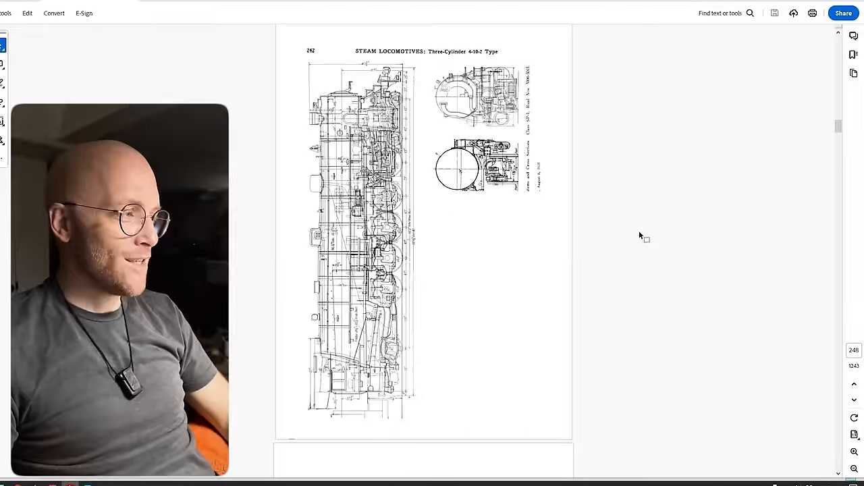
scroll(down, 3)
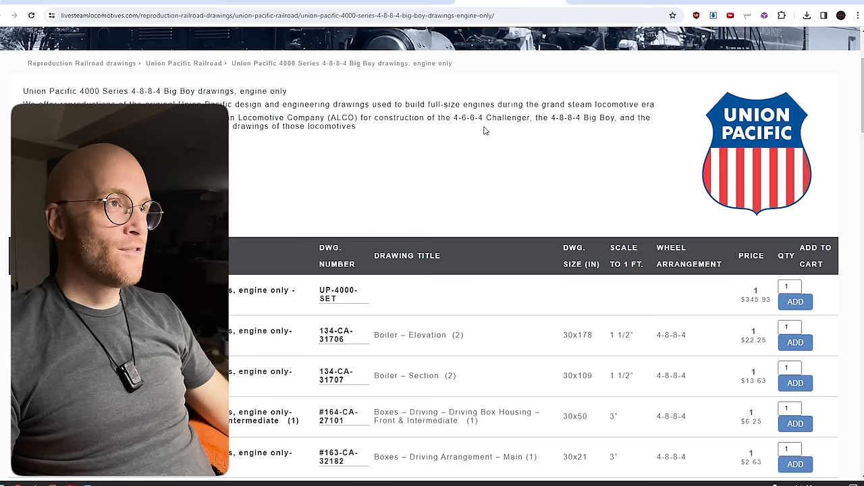
mouse_move(502, 151)
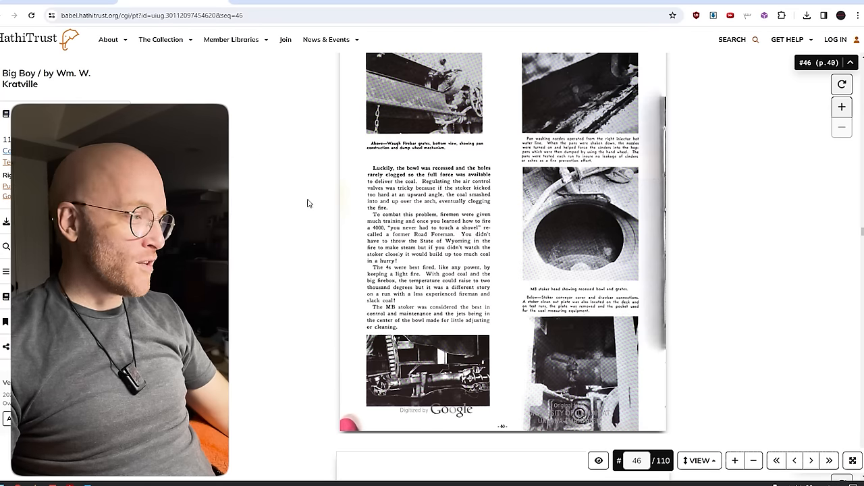
Scroll the HathiTrust Big Boy scan from page 46 to the front photo on page 50.
scroll(down, 3)
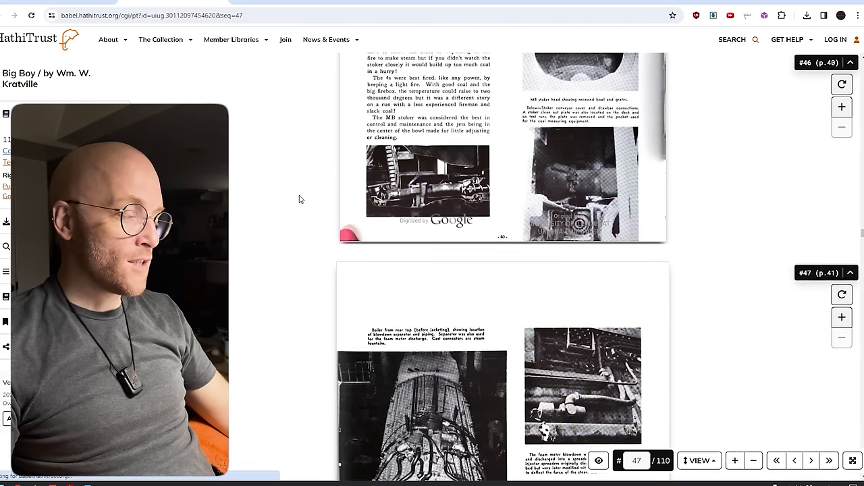
scroll(down, 3)
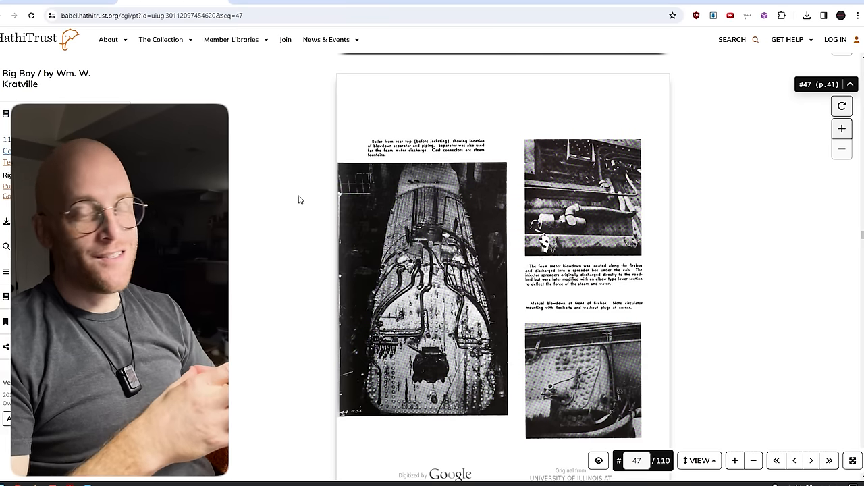
scroll(down, 3)
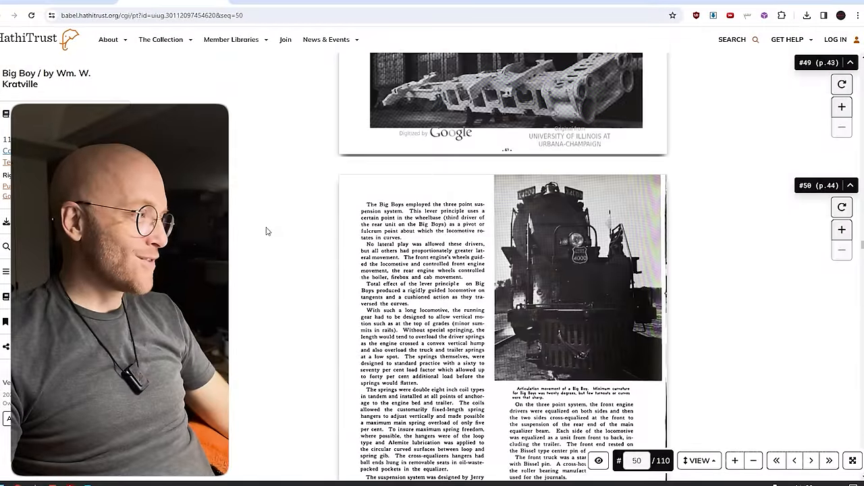
scroll(down, 3)
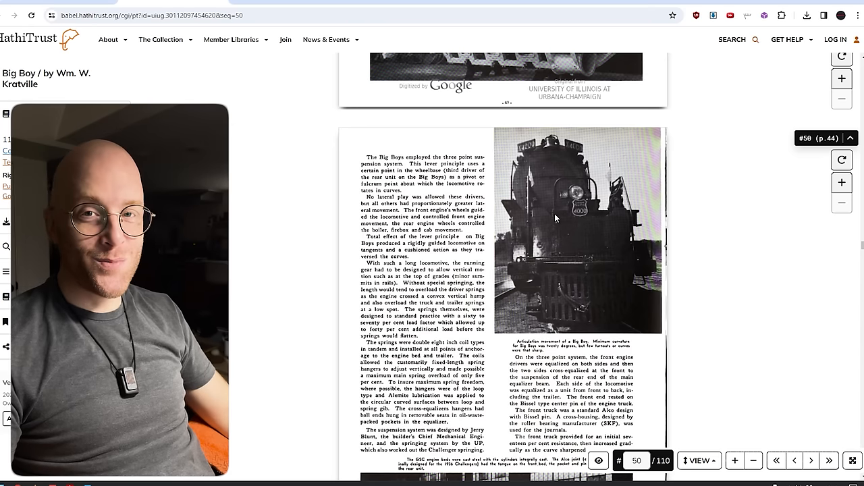
click(65, 3)
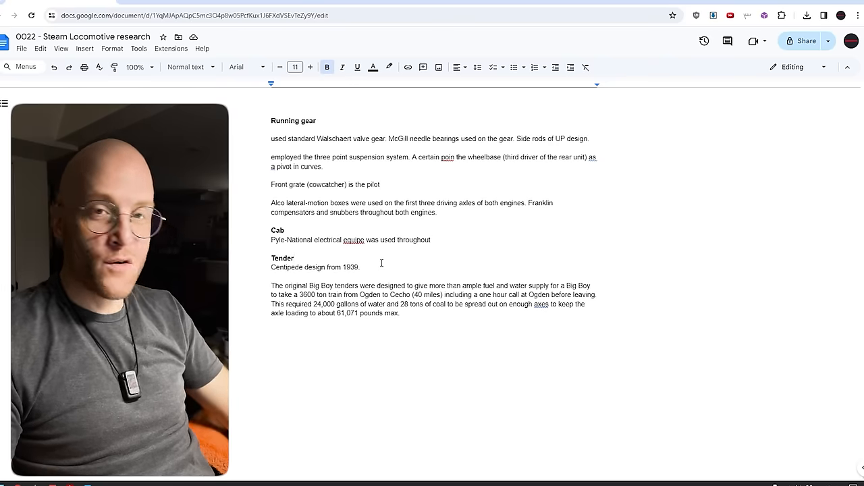
scroll(down, 3)
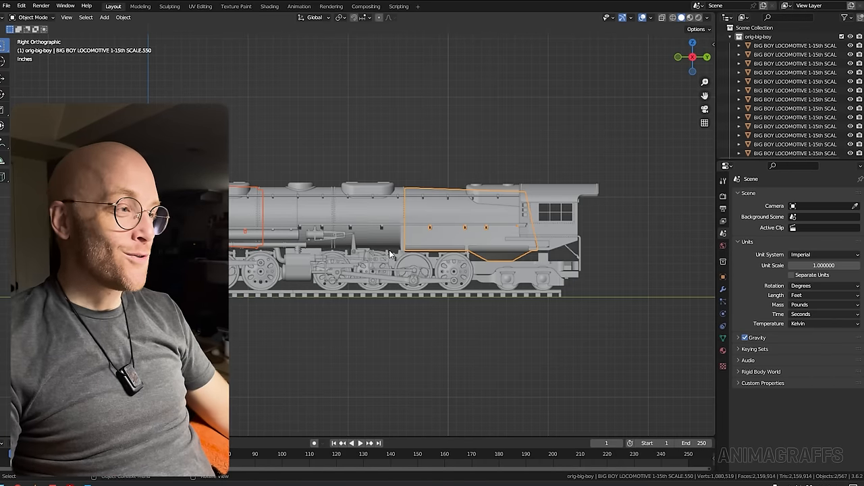
drag(391, 250, 338, 240)
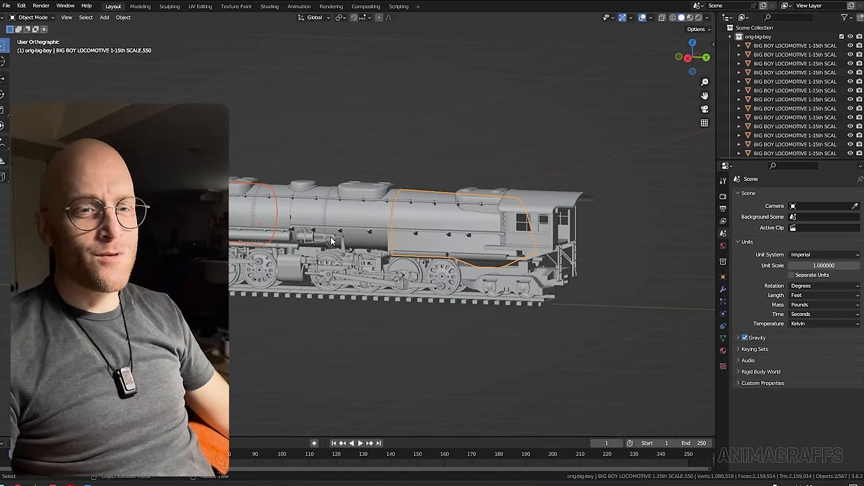
scroll(up, 3)
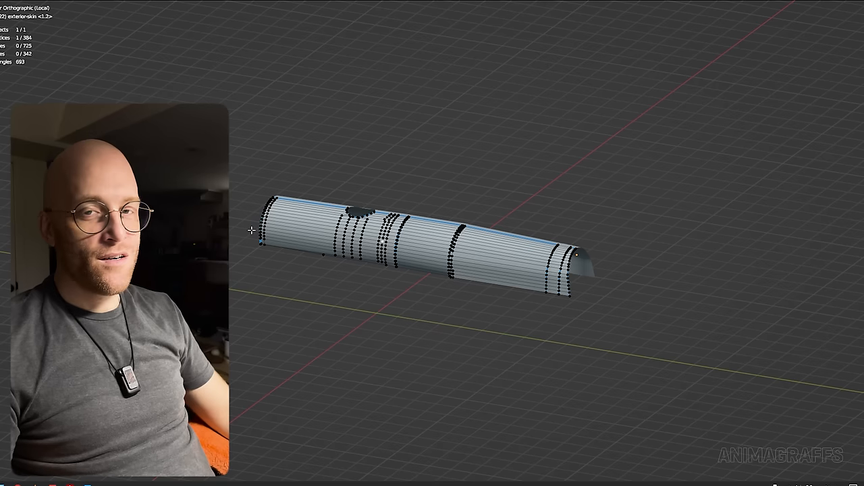
Isolate the curved boiler skin object in Local View.
key(a)
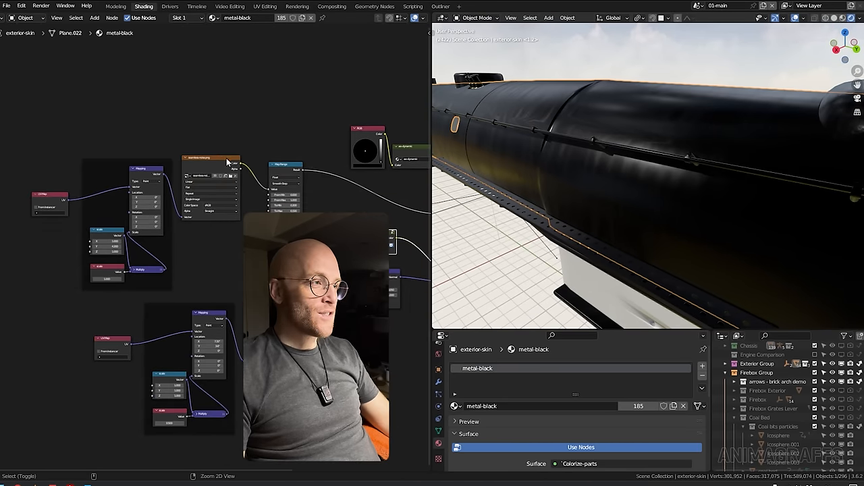
click(209, 156)
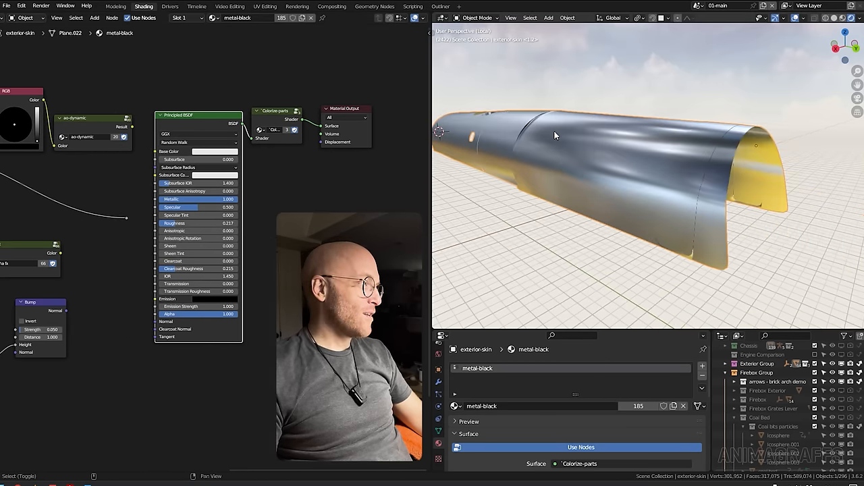
click(216, 151)
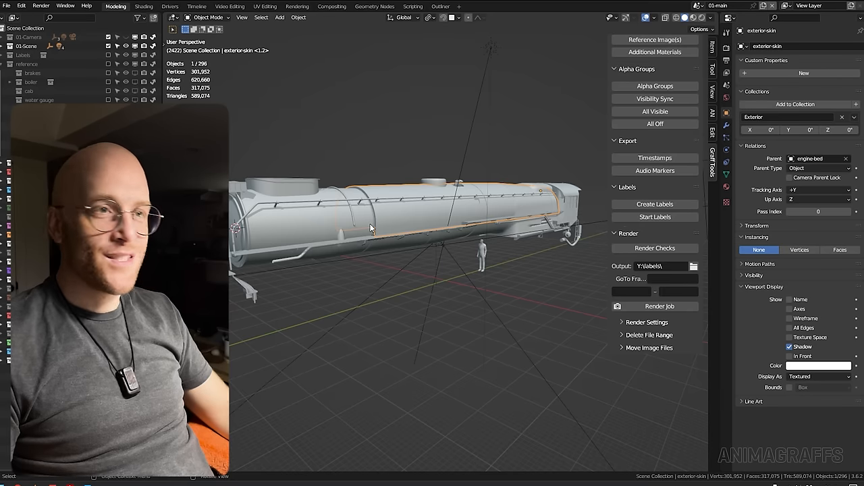
mouse_move(316, 205)
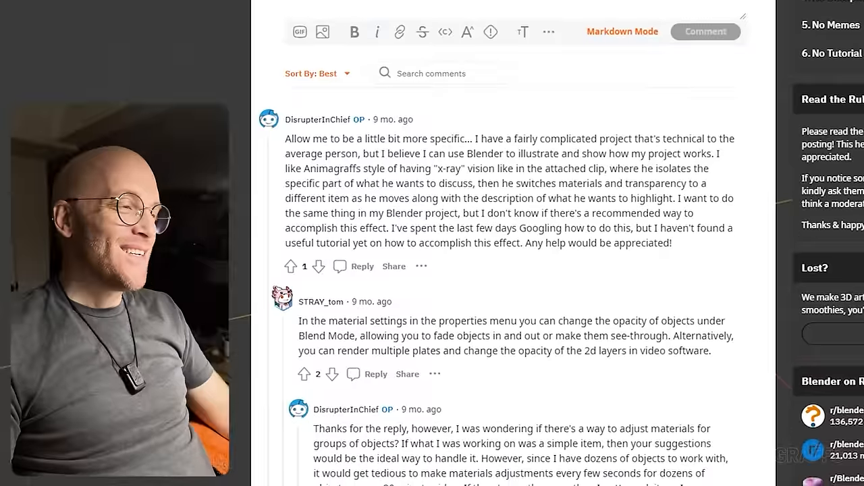
Scroll the Reddit thread to the 'one material, one helper object, three drivers' reply.
scroll(down, 3)
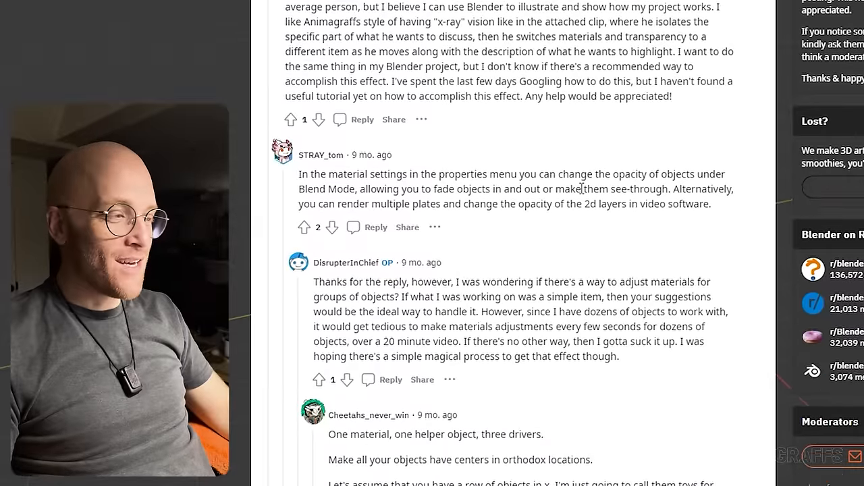
scroll(down, 3)
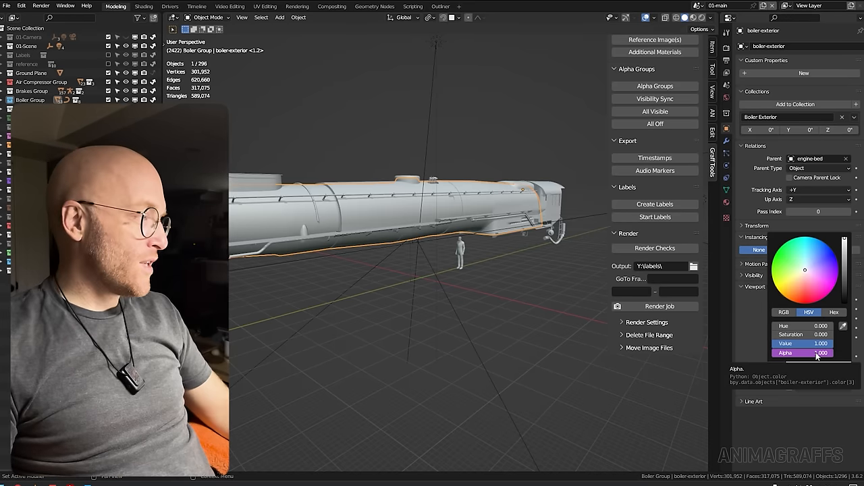
Edit the driver on the boiler exterior's viewport display colour Alpha.
right_click(802, 353)
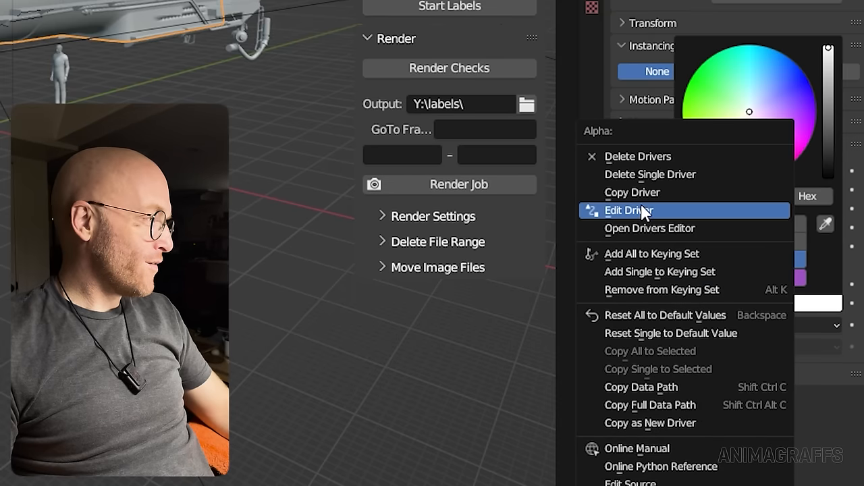
click(629, 210)
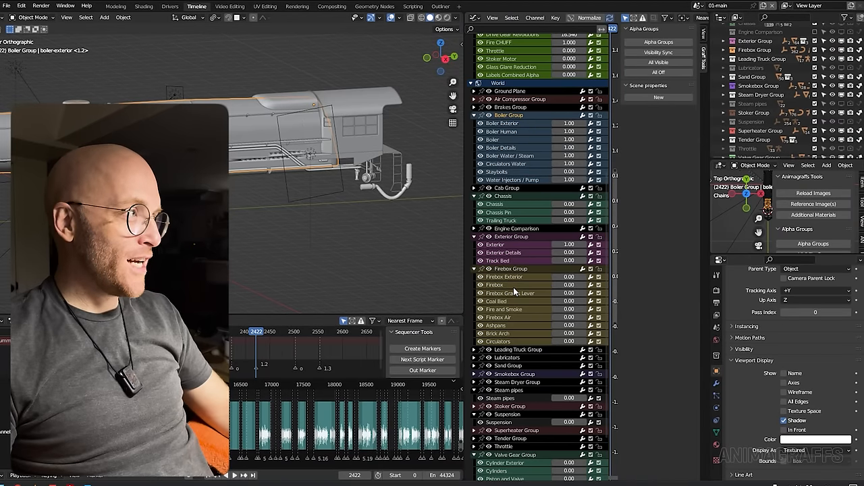
Switch to the Modeling workspace and back to Timeline, showing the textured 4014 locomotive.
scroll(down, 3)
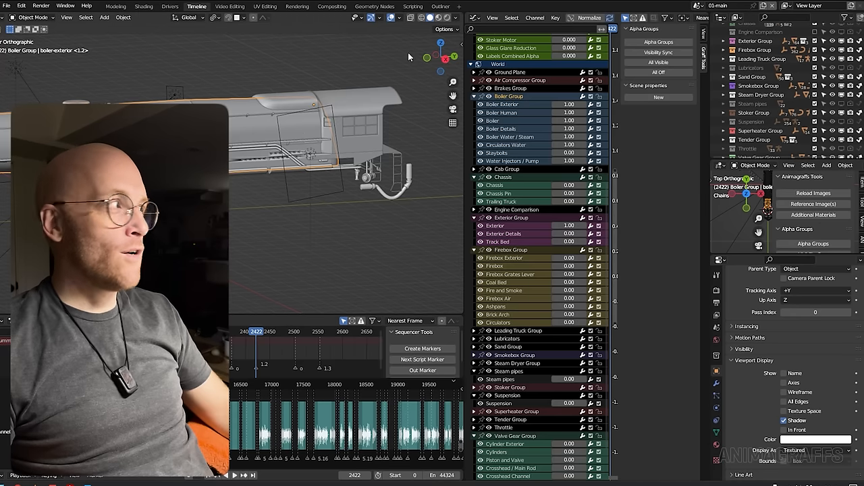
click(116, 6)
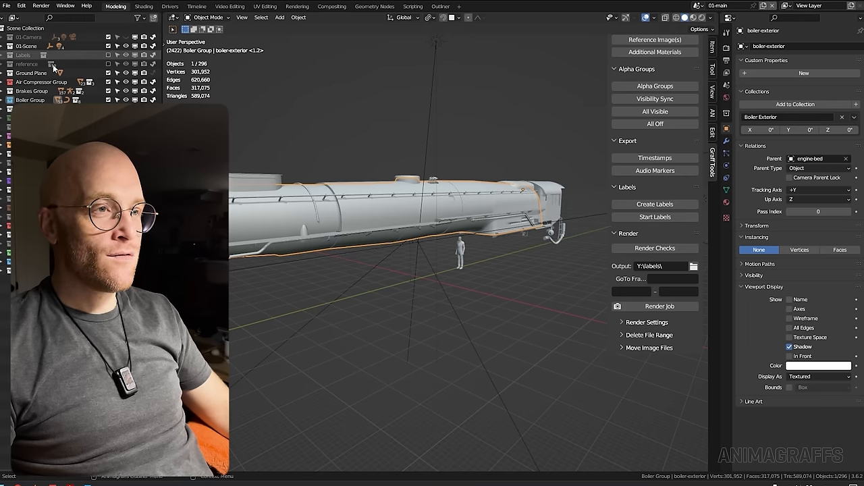
click(198, 5)
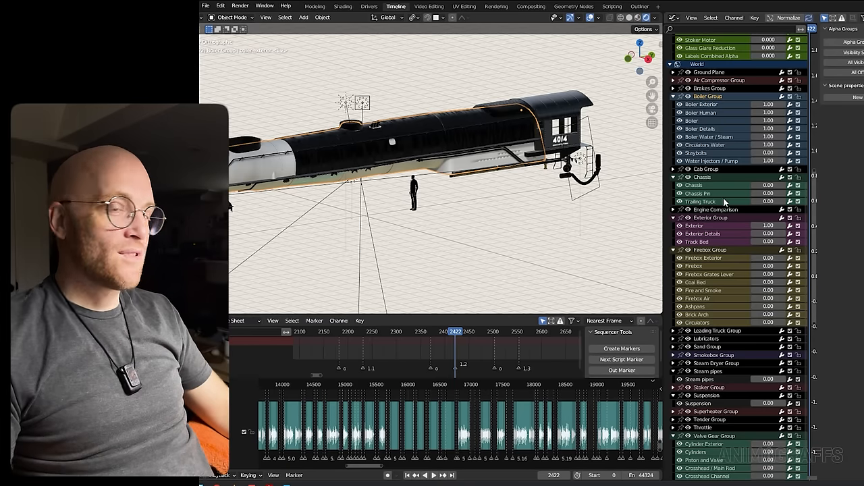
Set the viewport shading back to Solid grey.
key(z)
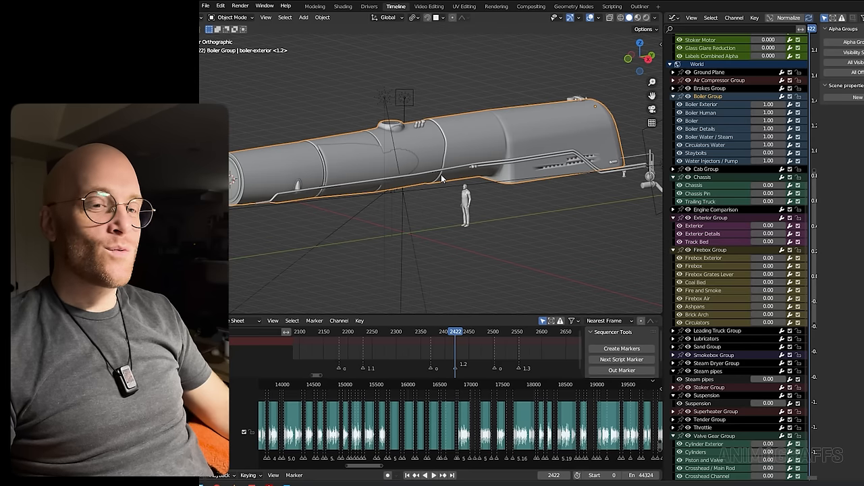
mouse_move(449, 178)
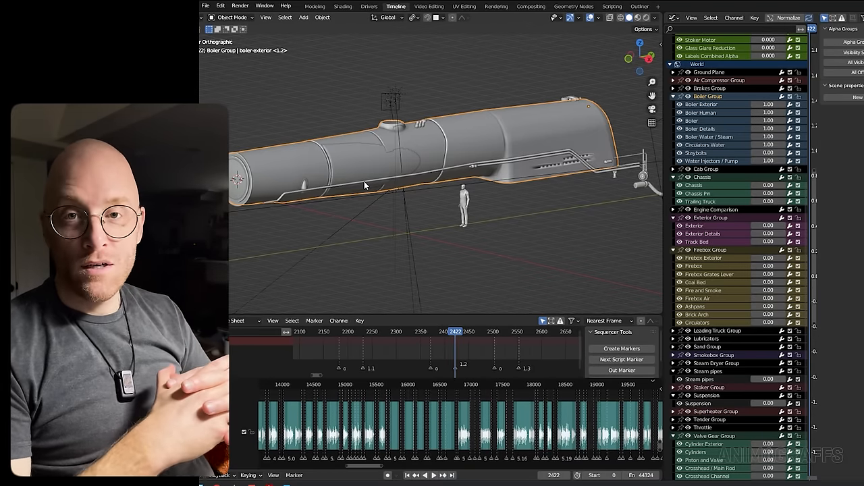
Select the flames object on the boiler and isolate it in Local View.
click(315, 5)
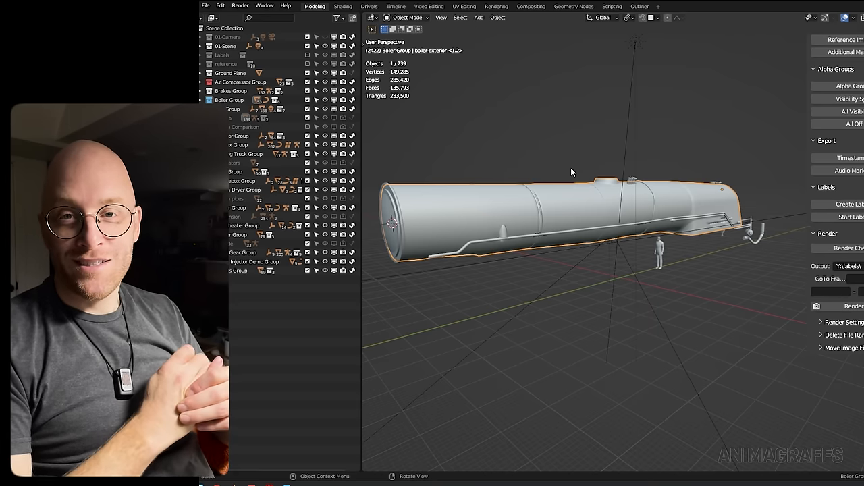
click(396, 6)
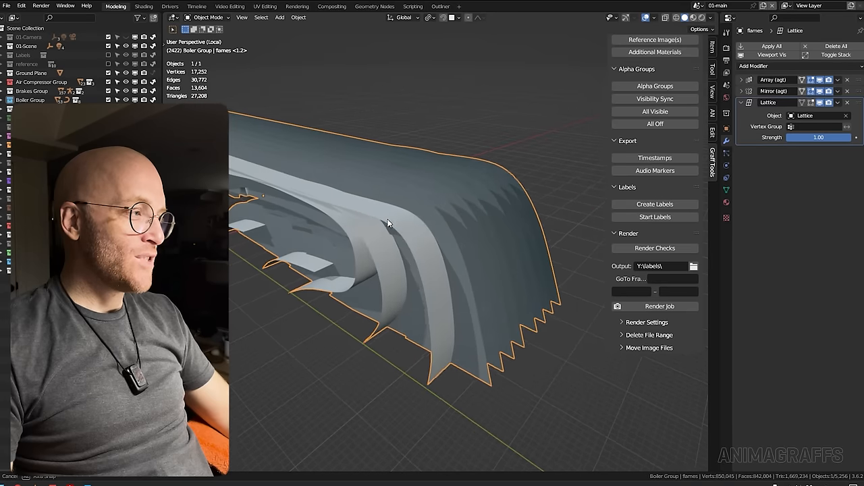
Disable the flames' Mirror and Array modifiers and enter Edit Mode on the flat base strip.
click(820, 102)
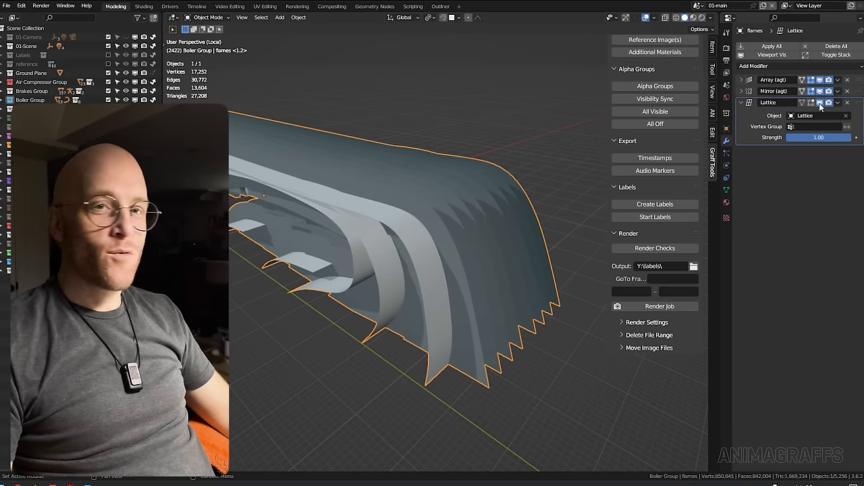
click(822, 92)
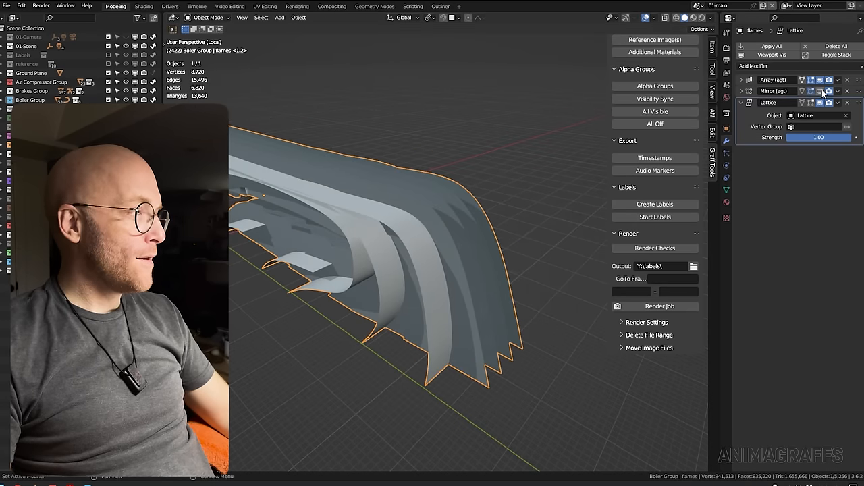
click(822, 92)
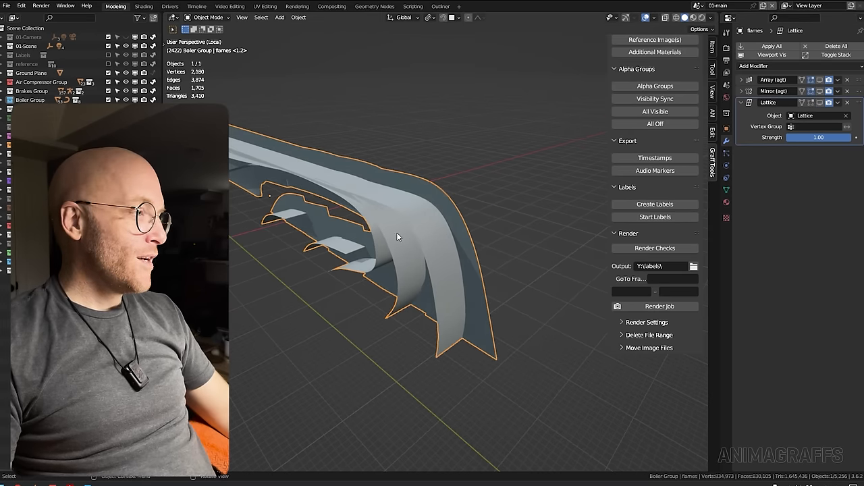
key(Tab)
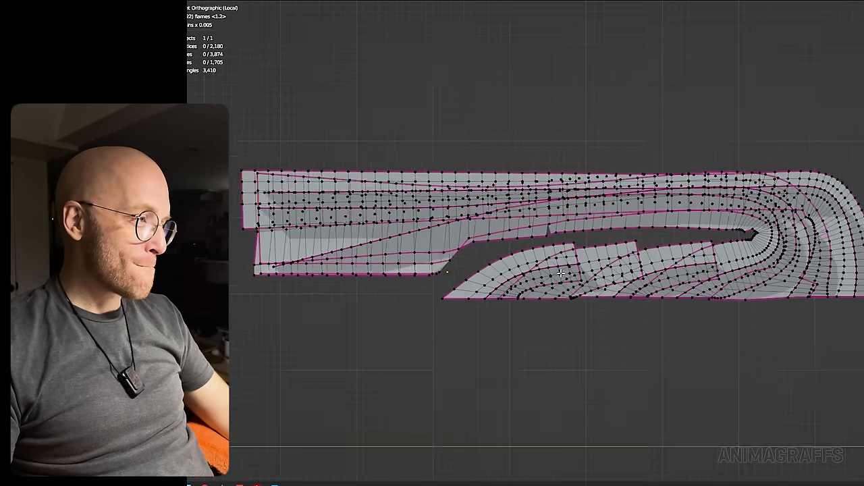
Leave Edit Mode and show the flames material nodes with big and small flames textures.
key(Tab)
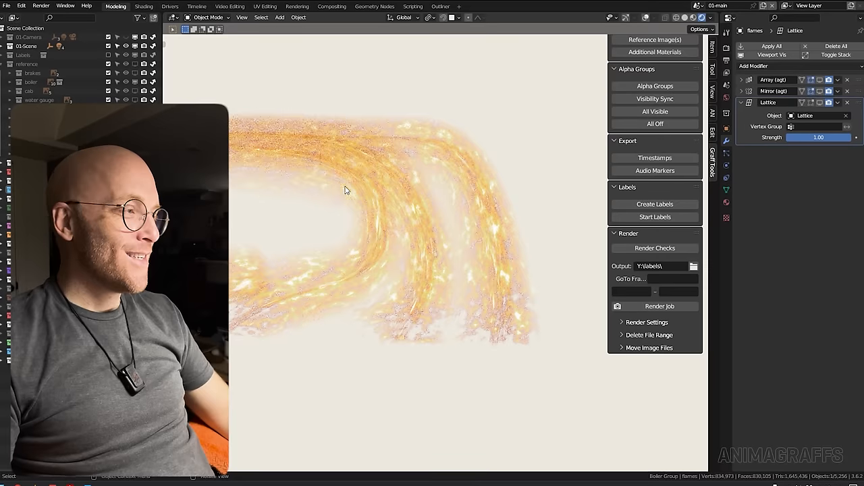
click(143, 6)
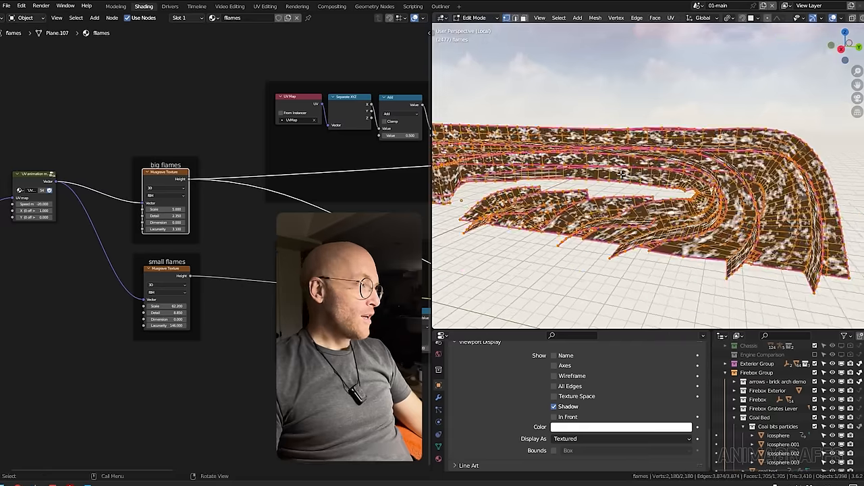
Hide the unselected flame pieces and view the flames strip's UV layout.
key(h)
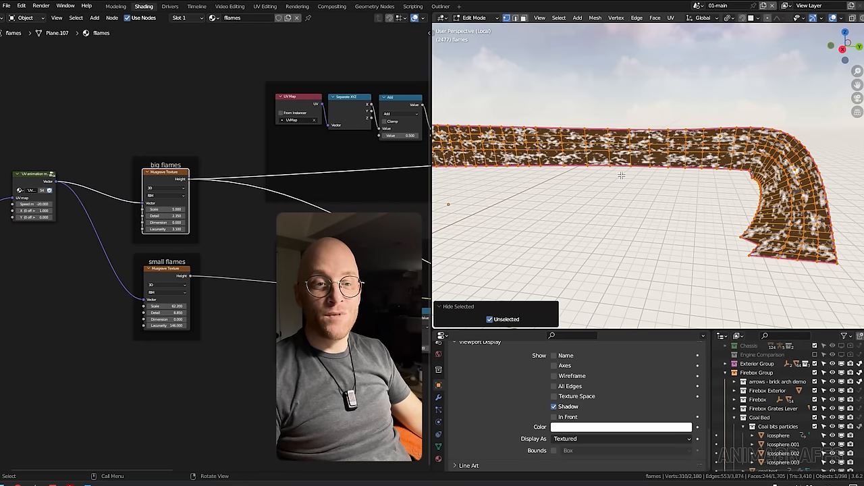
click(265, 6)
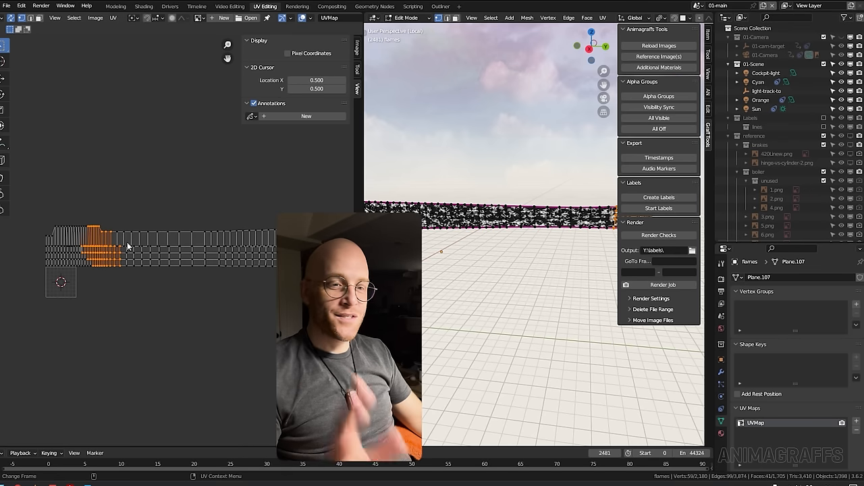
click(143, 6)
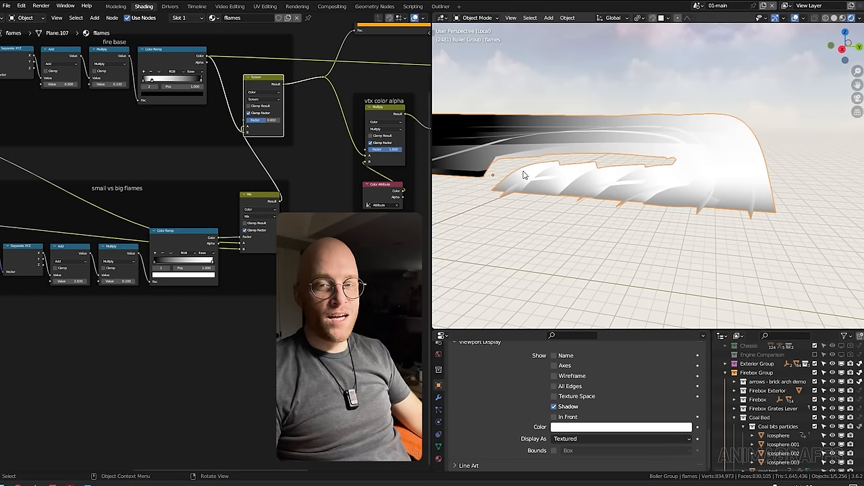
mouse_move(515, 149)
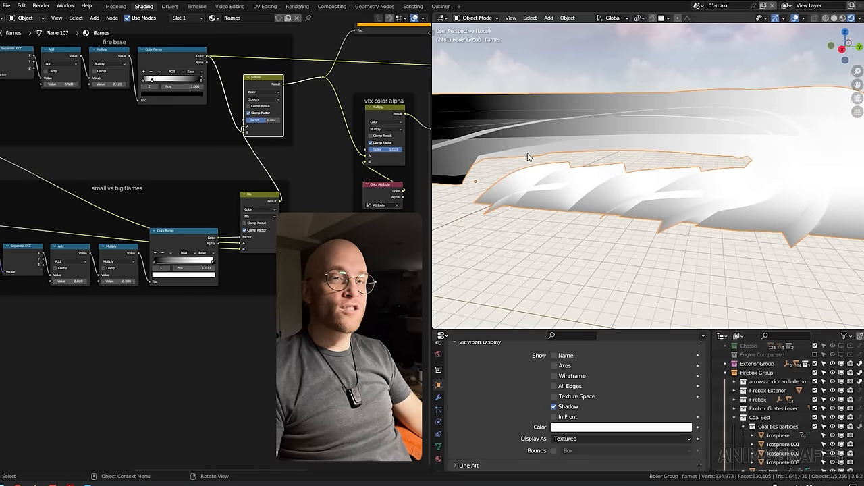
mouse_move(335, 122)
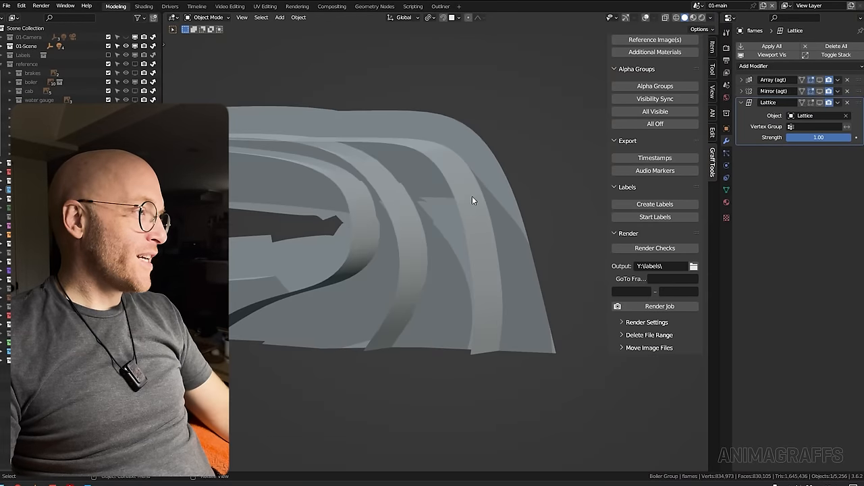
Leave the flames' local view and isolate the smoke object with its modifiers.
click(310, 243)
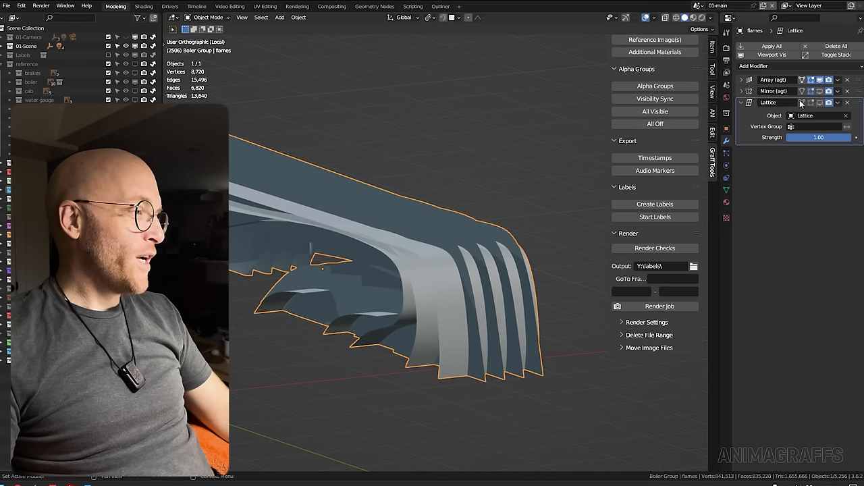
key(Tab)
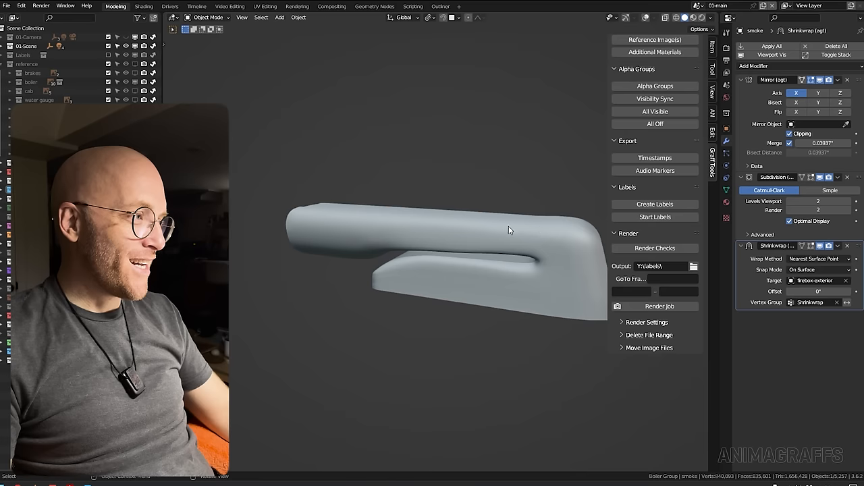
Preview the smoke's cloudy grey material under sky lighting.
key(Tab)
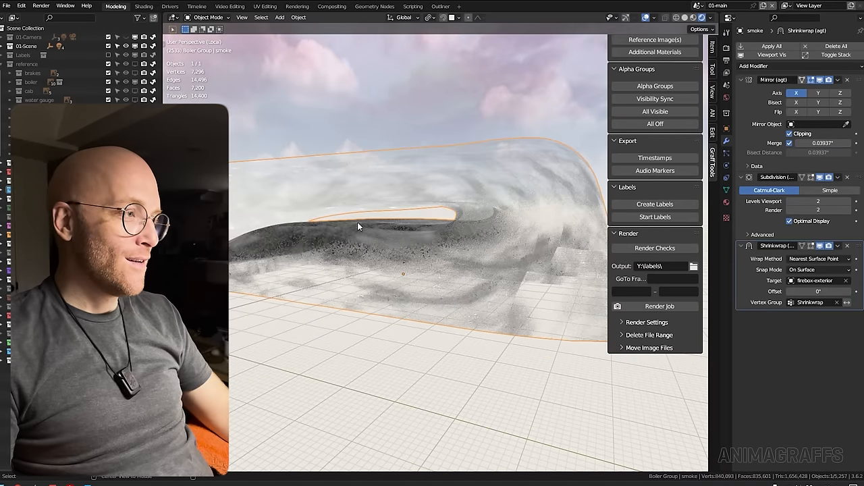
click(143, 6)
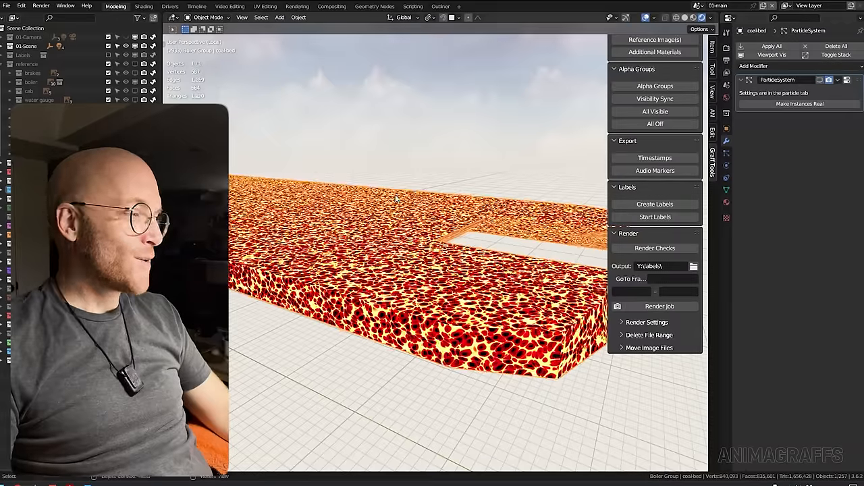
Show the coal bed material's node network with its grey noise surface.
click(143, 5)
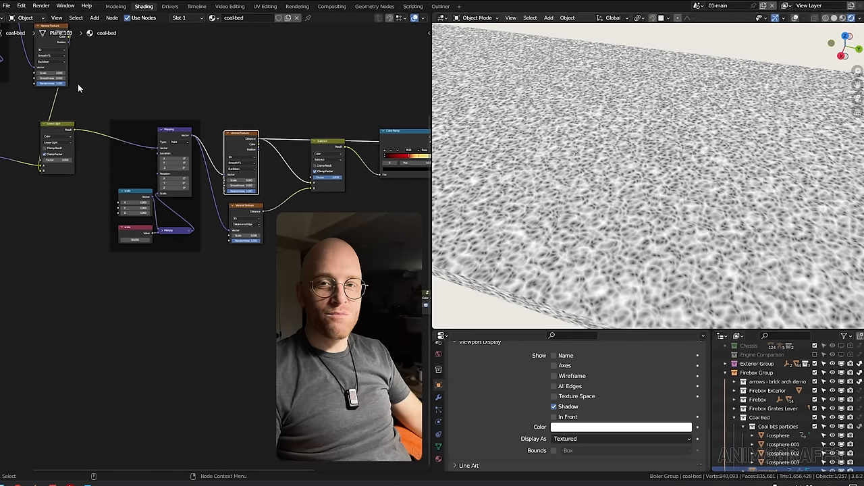
mouse_move(79, 114)
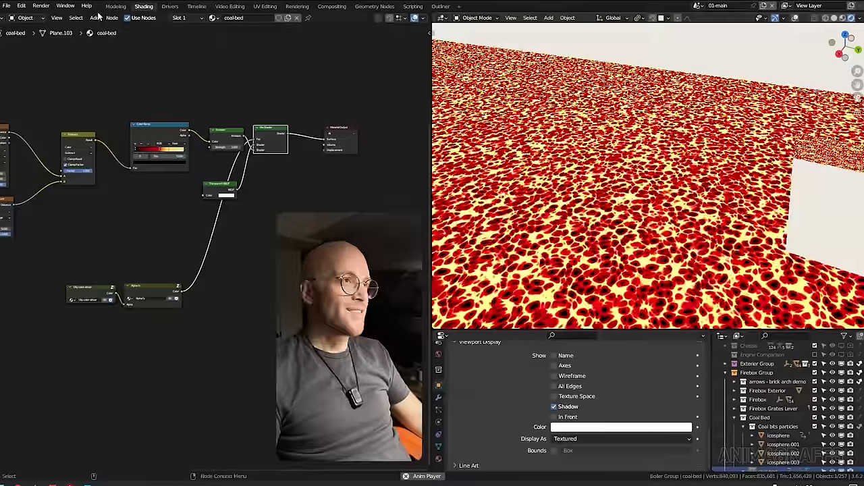
View the firebox interior with the glowing coal bed in the Modeling workspace.
click(116, 6)
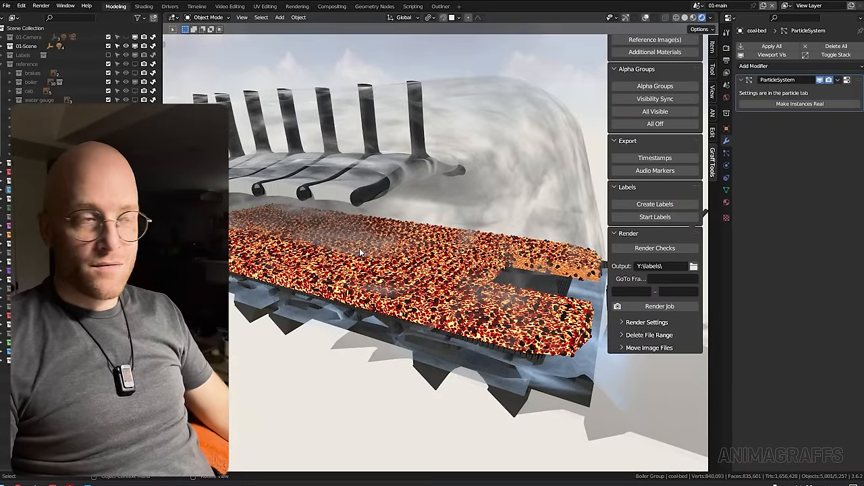
Show the boiler water material nodes, then return to the animation timeline layout.
click(143, 5)
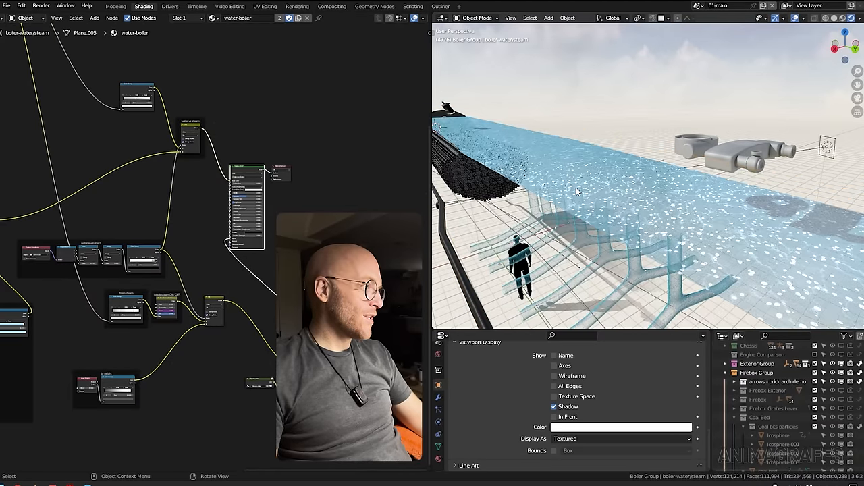
click(116, 6)
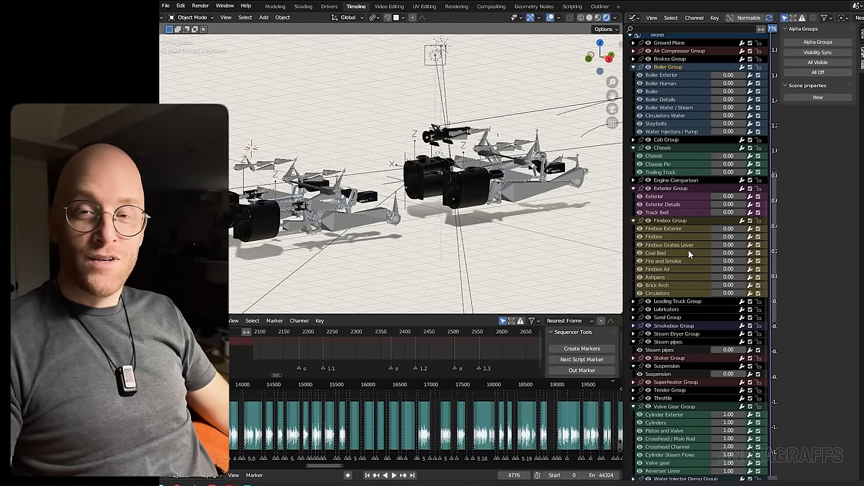
Scroll the animation channels to the scene values like articulation and drive gear revolutions.
scroll(down, 3)
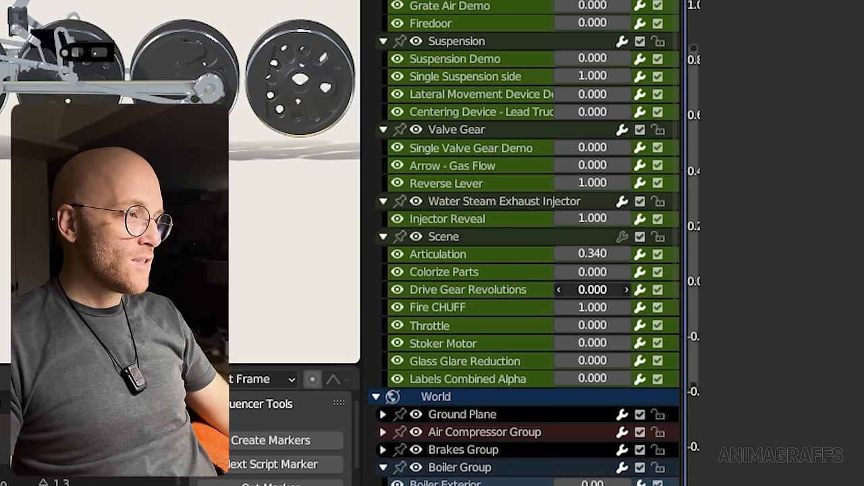
Orbit the exploded locomotive and scrub forward until drive gear revolutions reads about 8.
drag(593, 289, 635, 289)
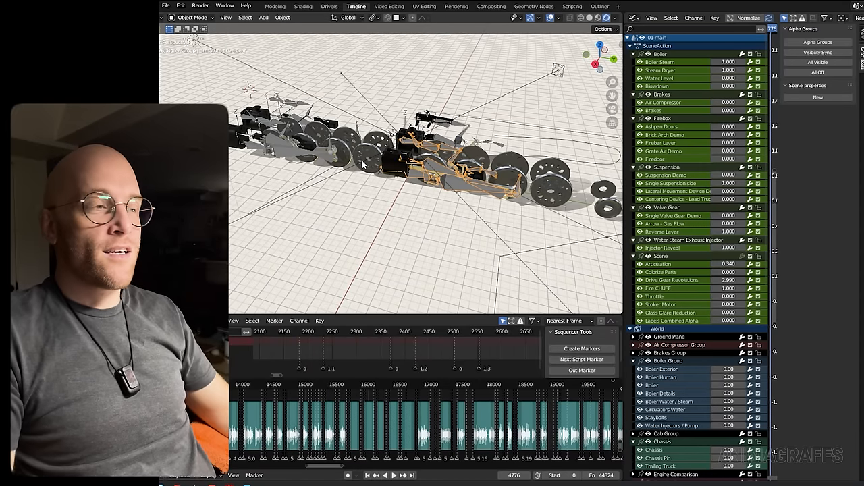
mouse_move(439, 186)
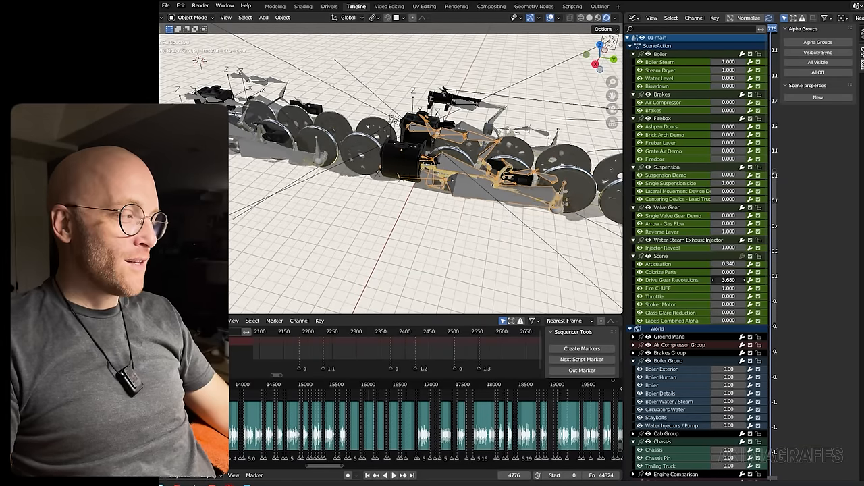
drag(703, 280, 727, 279)
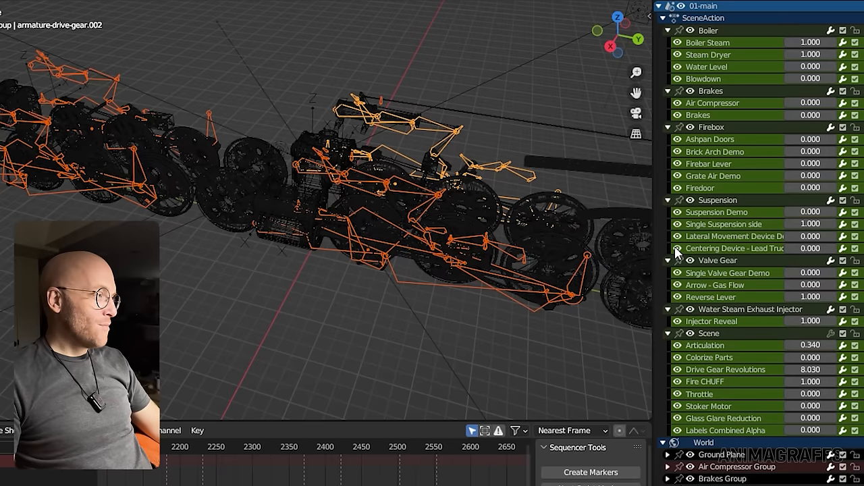
Play onward to the cylinder steam-flow close-up, reaching drive gear revolutions 9.85.
click(804, 273)
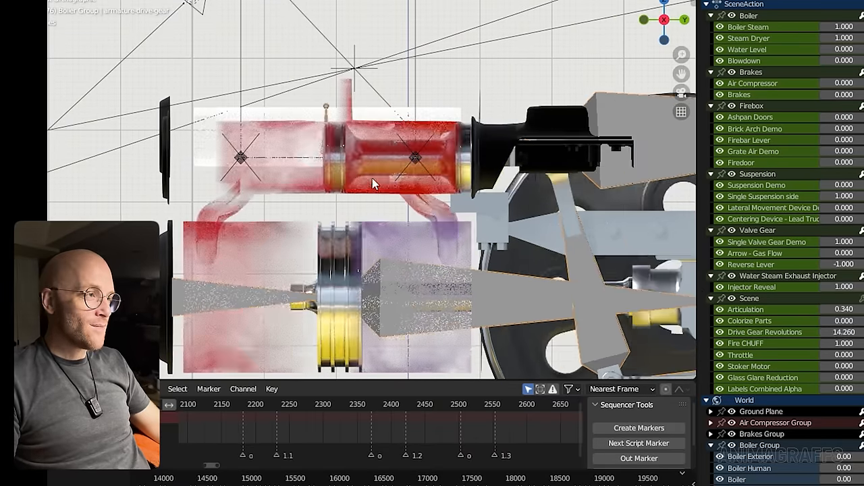
click(337, 175)
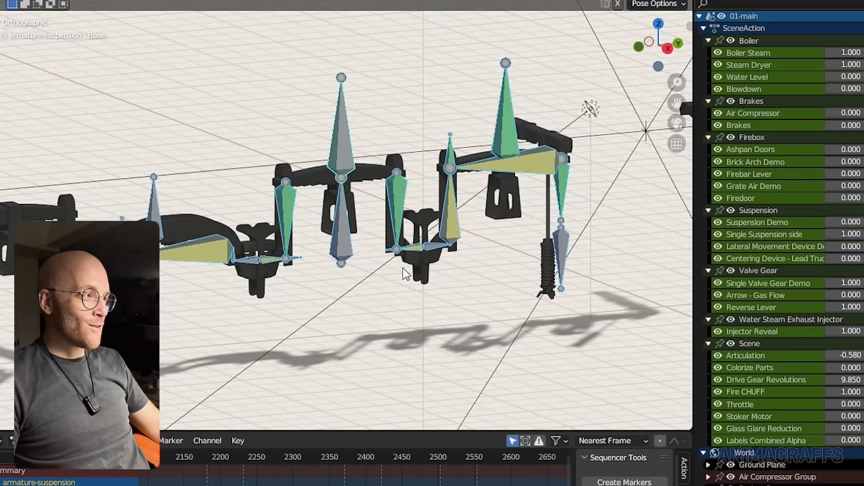
mouse_move(827, 254)
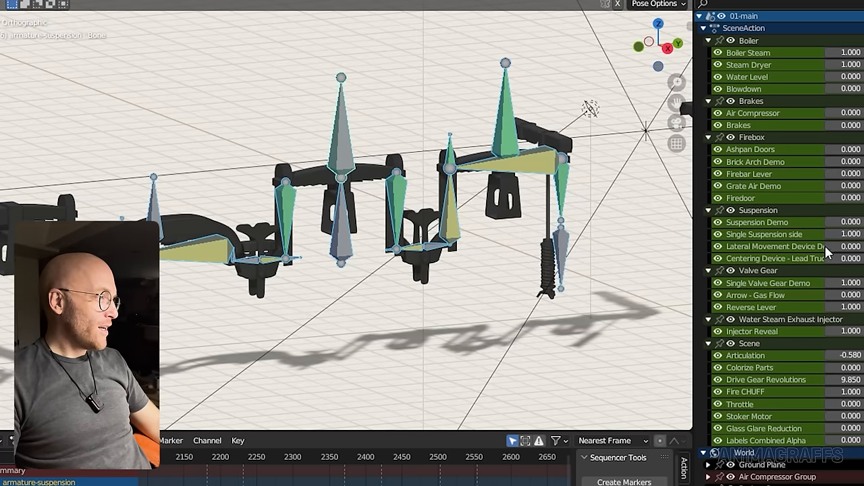
Scrub the timeline past frame 2300 so the driving wheels appear beside the suspension rig.
drag(831, 222, 810, 222)
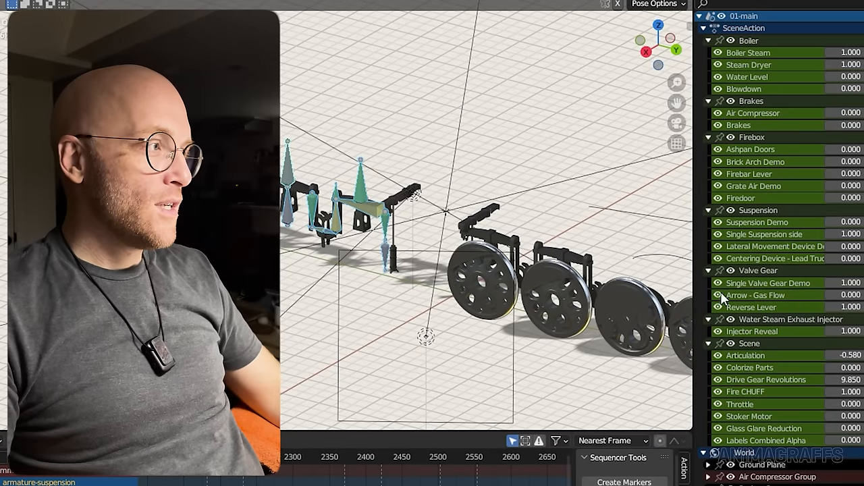
mouse_move(781, 265)
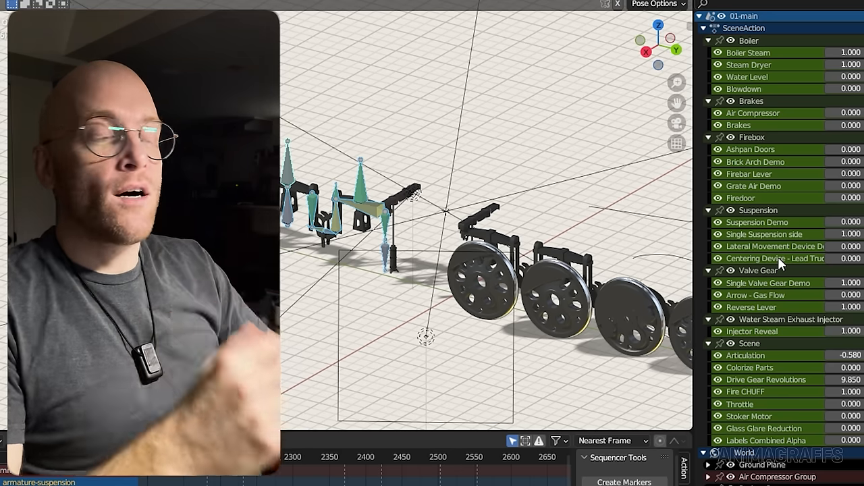
mouse_move(800, 358)
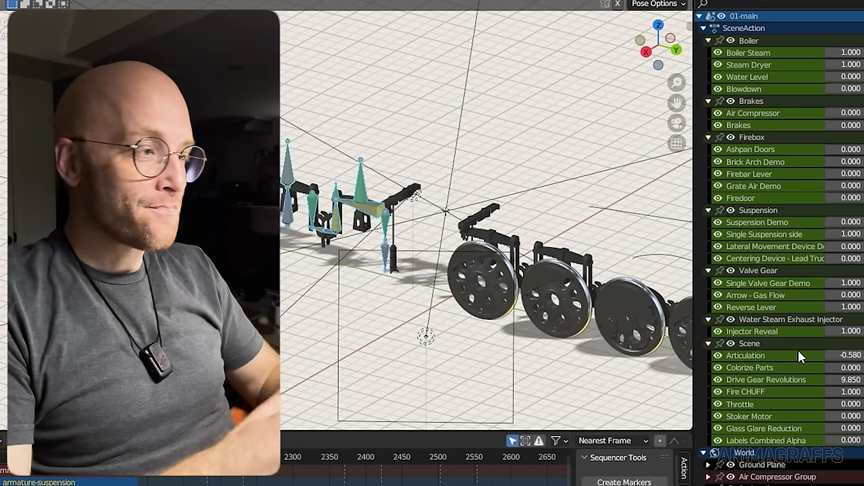
mouse_move(461, 331)
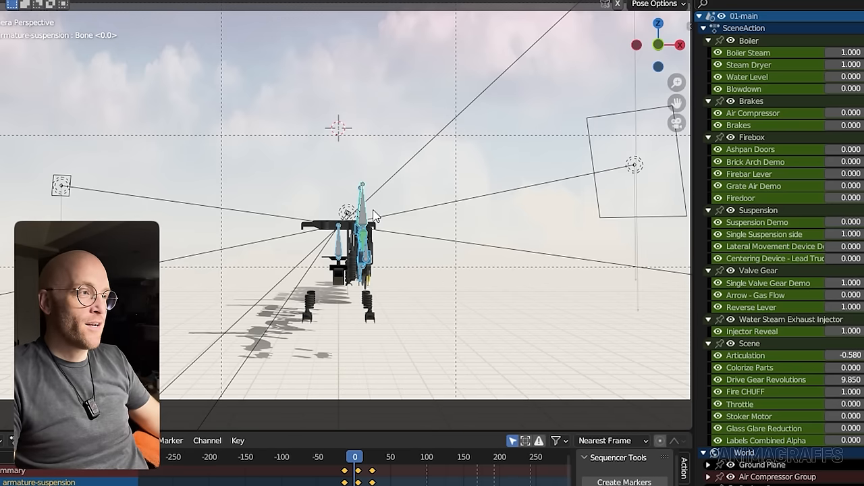
mouse_move(391, 296)
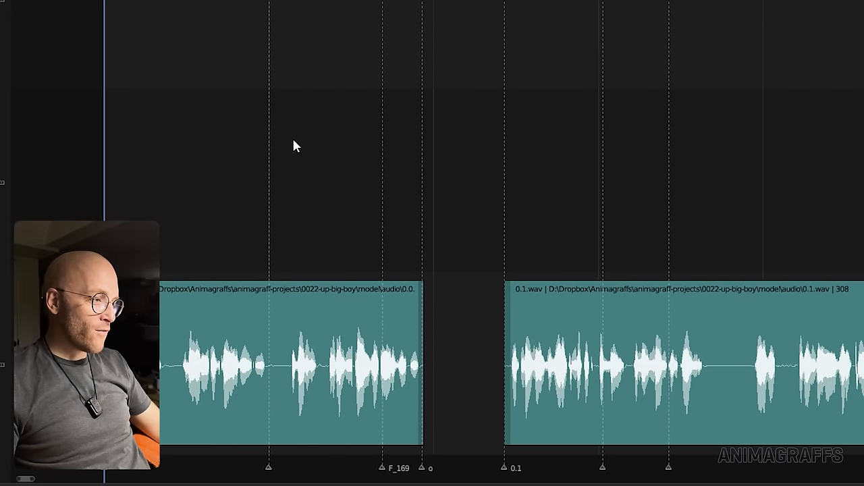
Move the playhead past the narration audio strips to the locomotive side-view camera shot.
click(308, 358)
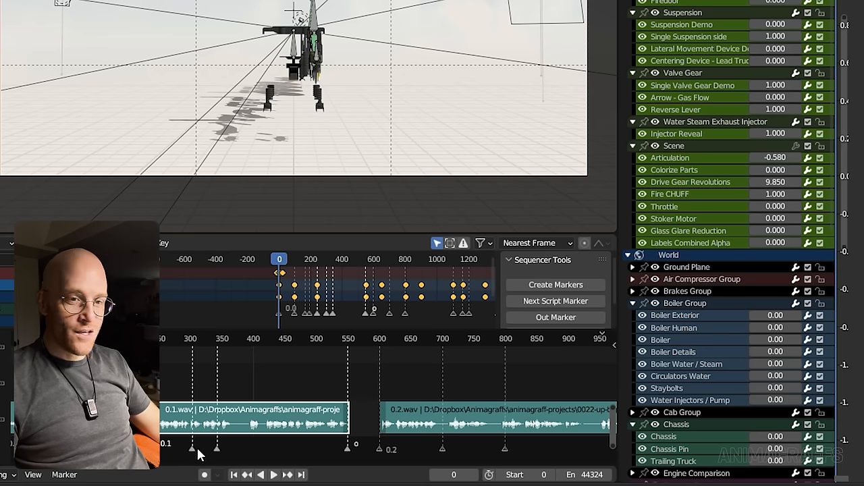
mouse_move(357, 143)
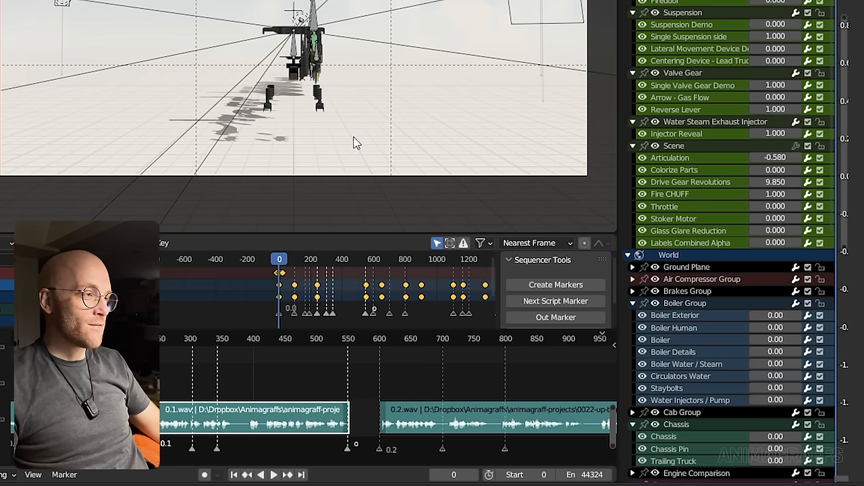
mouse_move(284, 86)
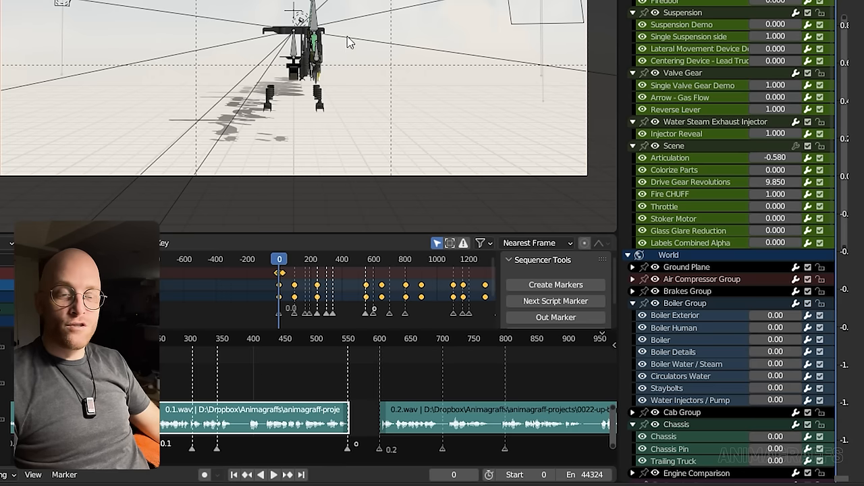
mouse_move(343, 66)
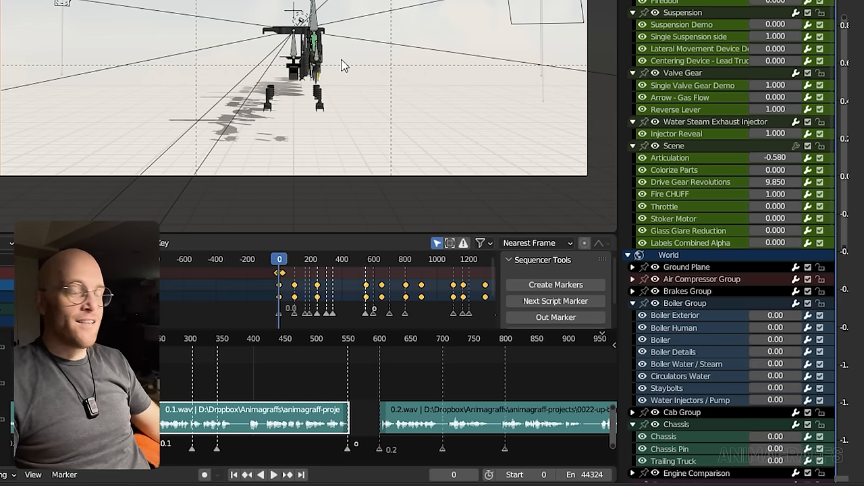
mouse_move(754, 170)
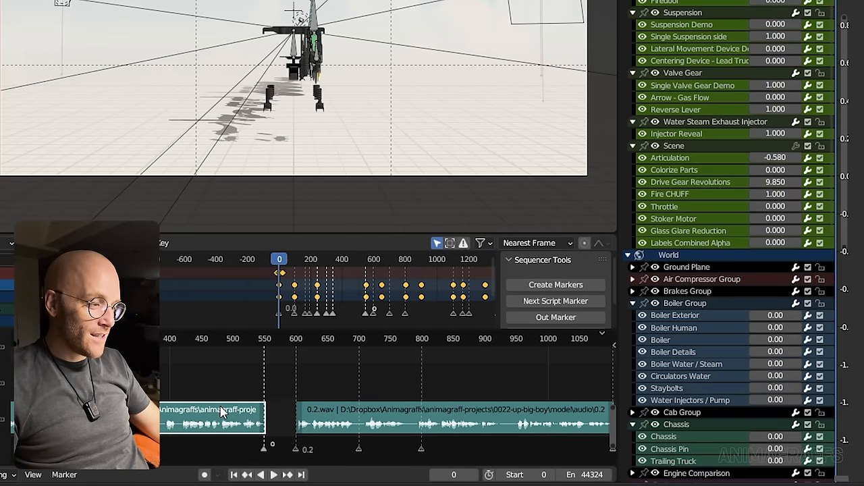
mouse_move(205, 325)
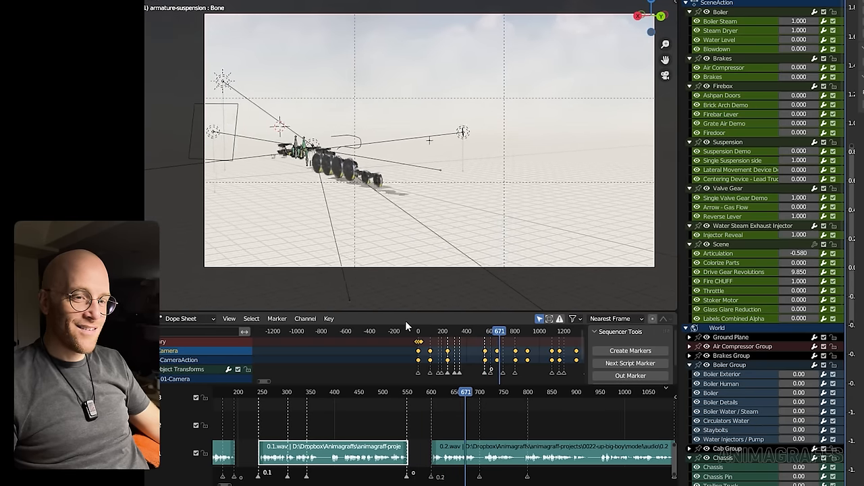
Switch from Blender to File Explorer showing the render-farm folder with rendered and SteamBackup.
click(493, 331)
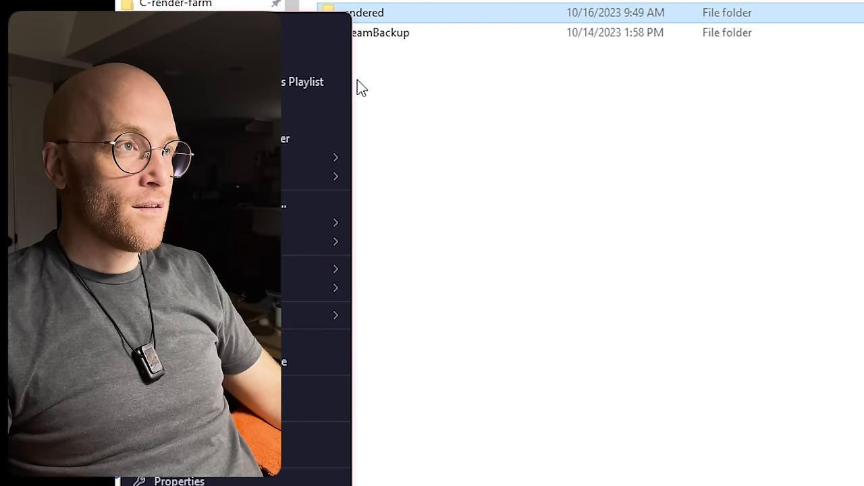
Check the rendered folder's properties show 854 GB across 65,453 files, then close them.
click(179, 480)
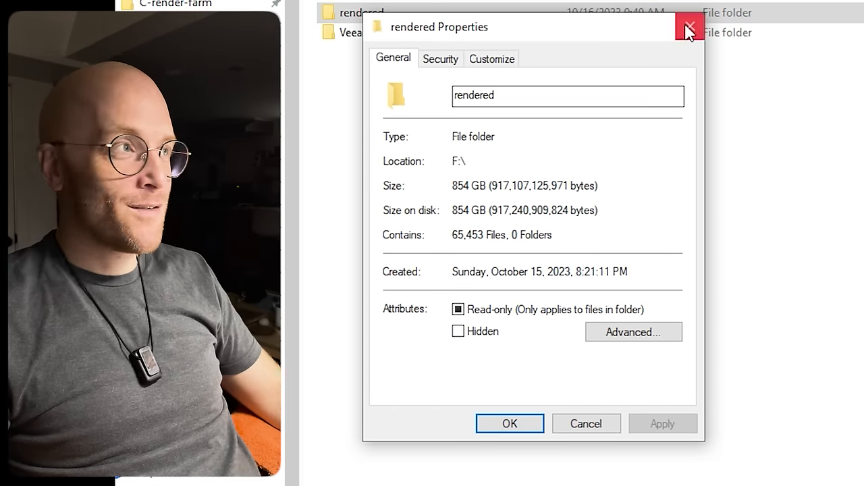
click(689, 27)
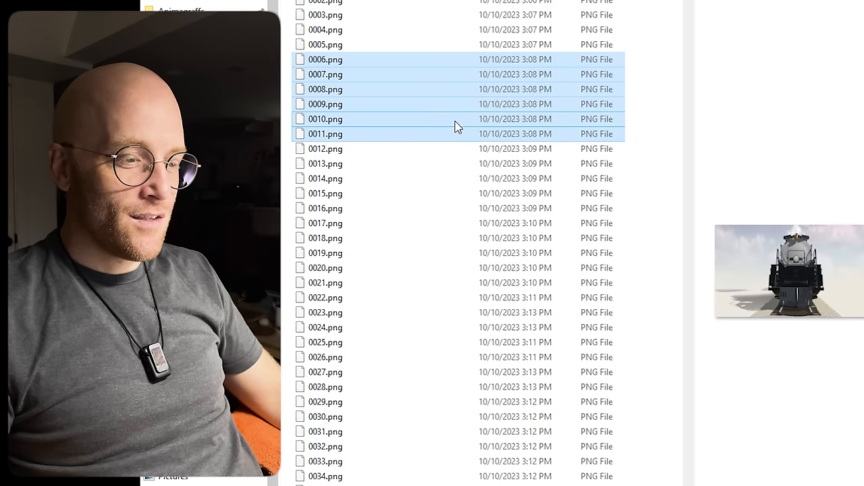
mouse_move(459, 121)
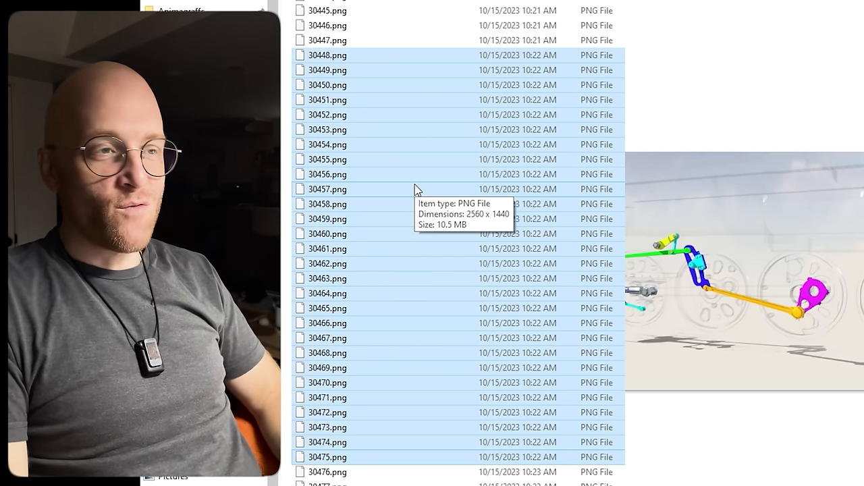
Select a frame past 30,400 to confirm 2560×1440, then return to Blender's labelled cab controls.
click(327, 189)
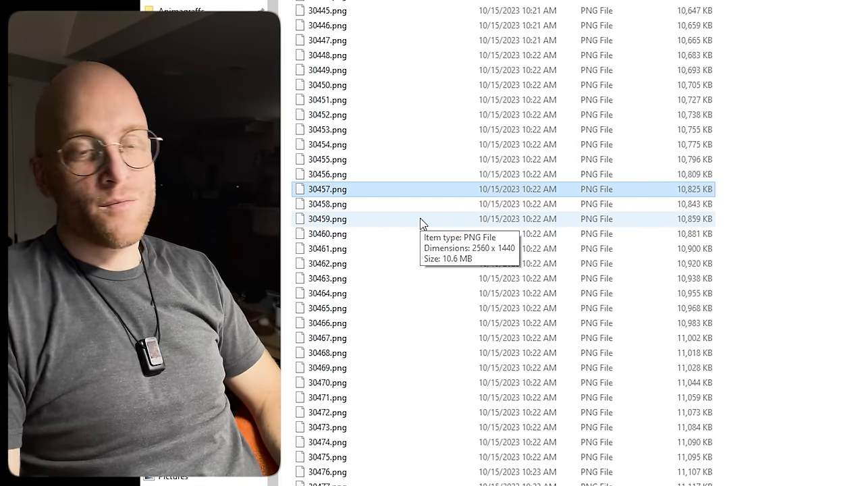
key(Win+Tab)
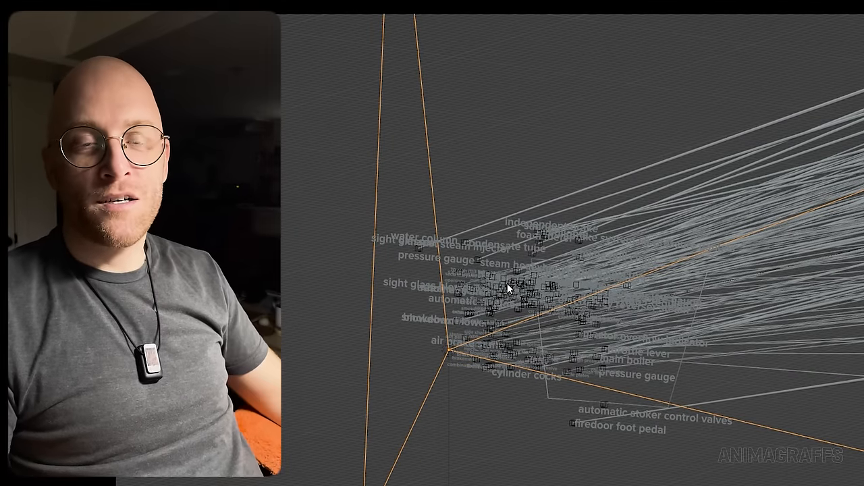
mouse_move(520, 289)
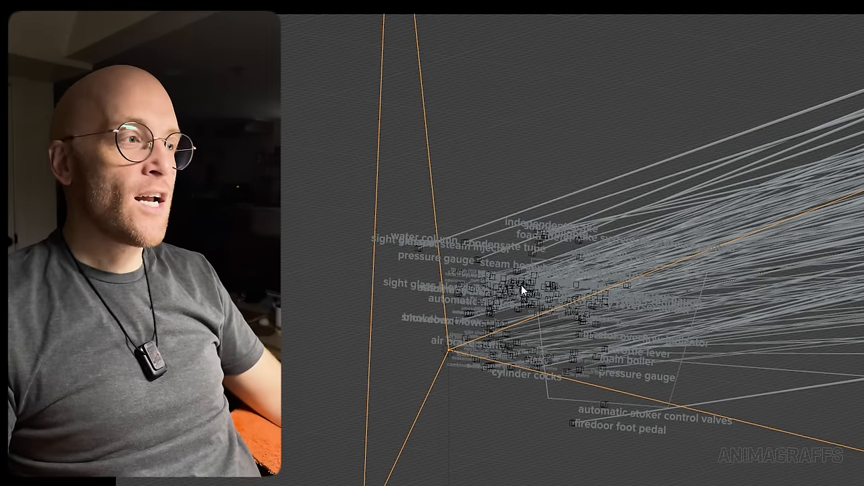